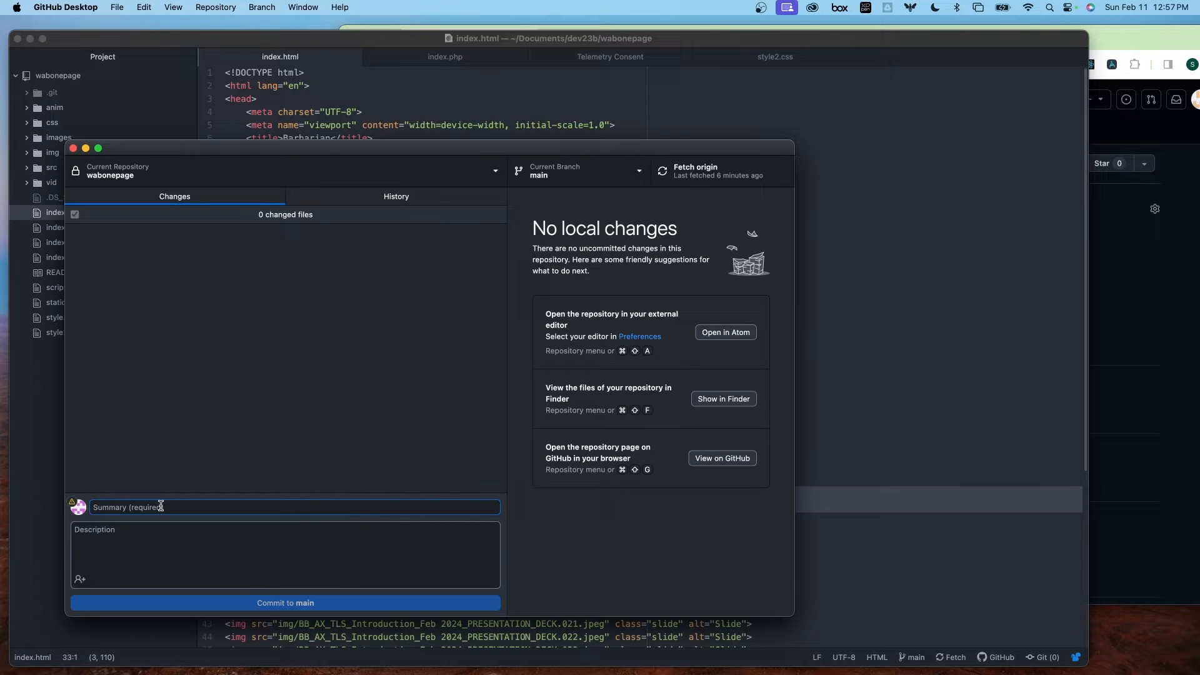
pyautogui.moveTo(262, 525)
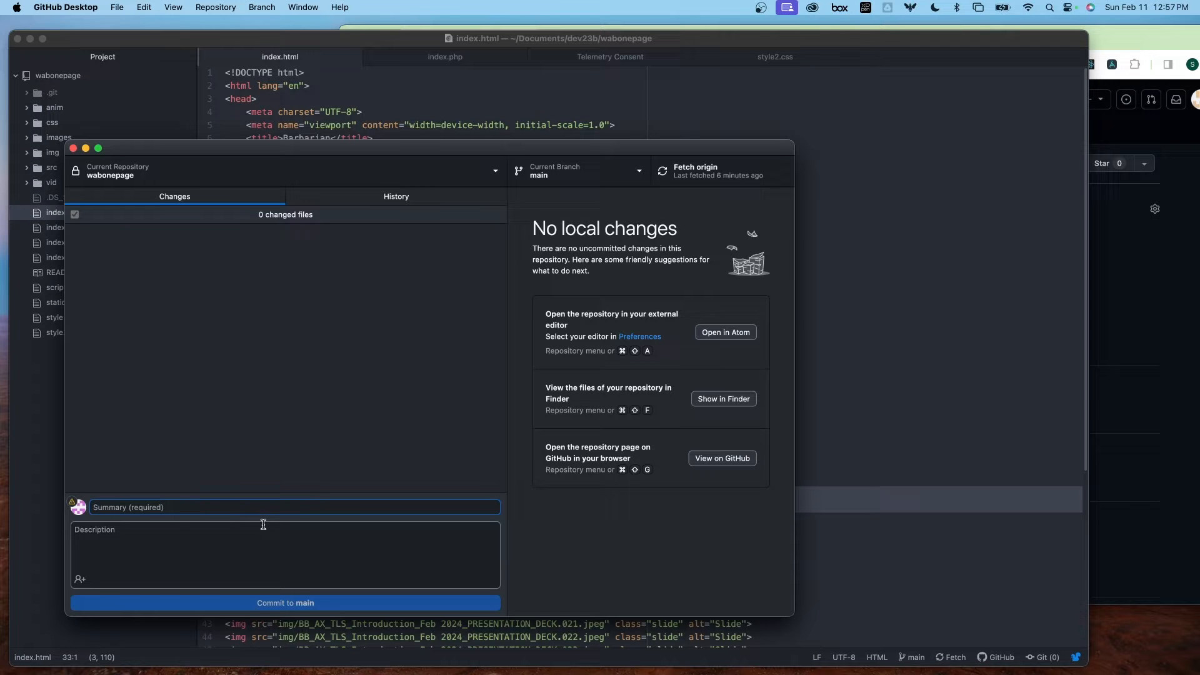
pyautogui.moveTo(620, 381)
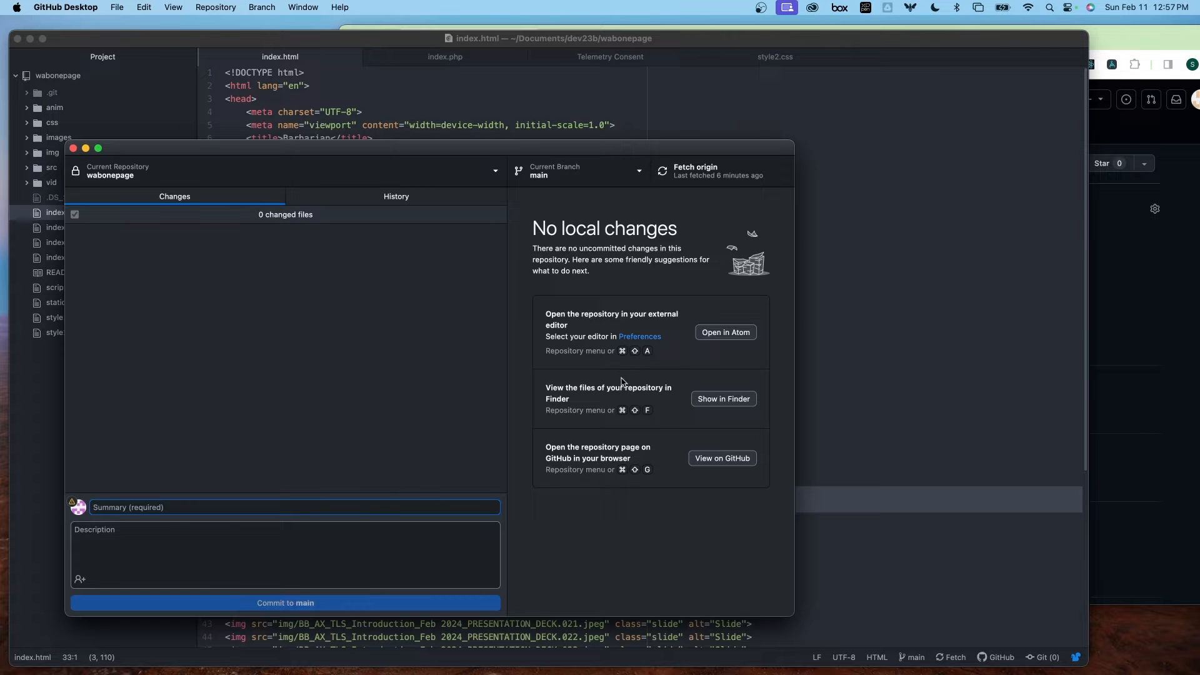
# - Replace 'WE ARE' with 'I AM' in the title div on line 16 of index.html
pyautogui.click(720, 457)
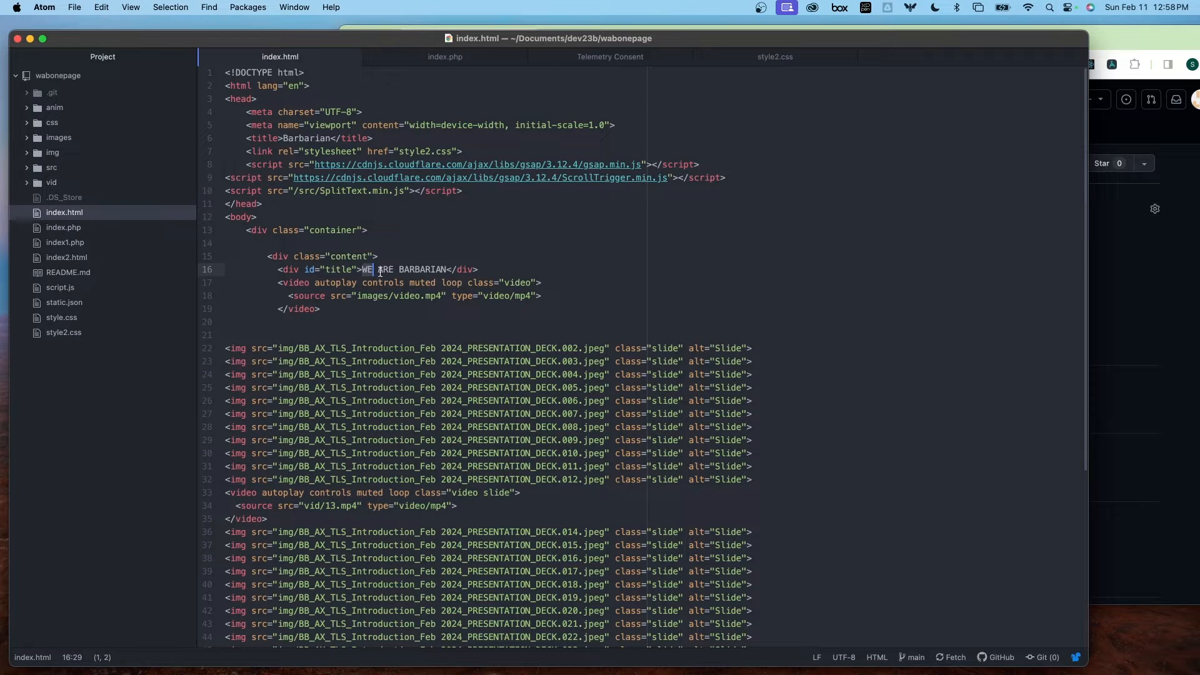
pyautogui.write('I')
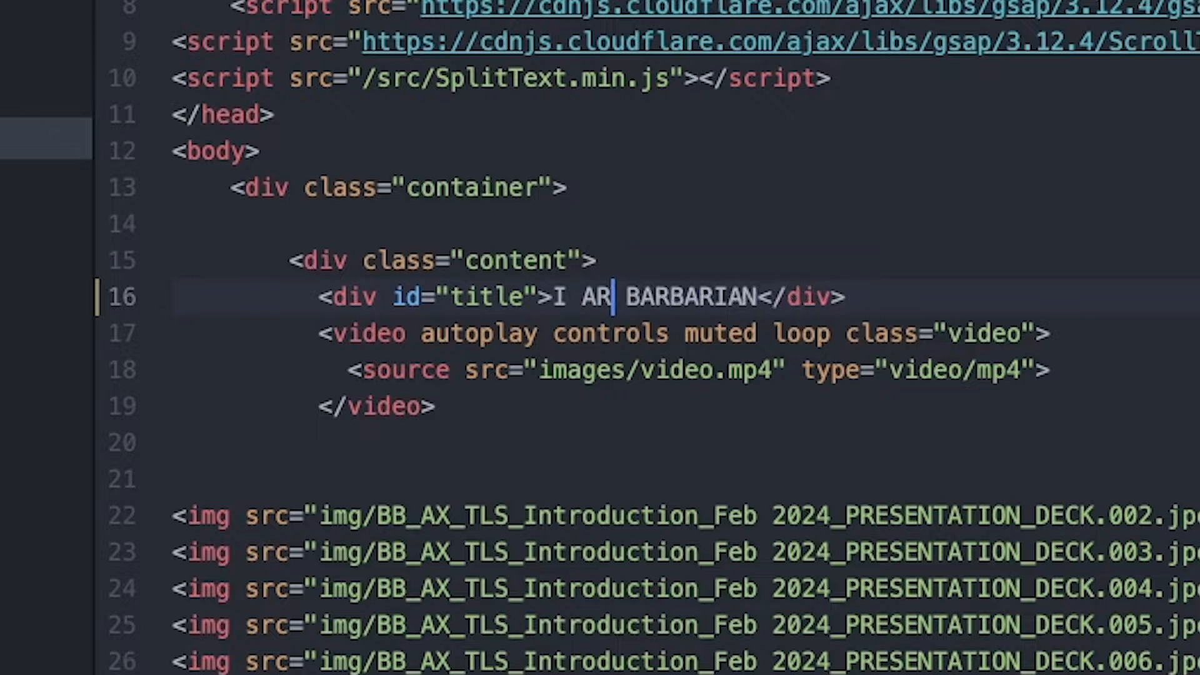
pyautogui.write('M')
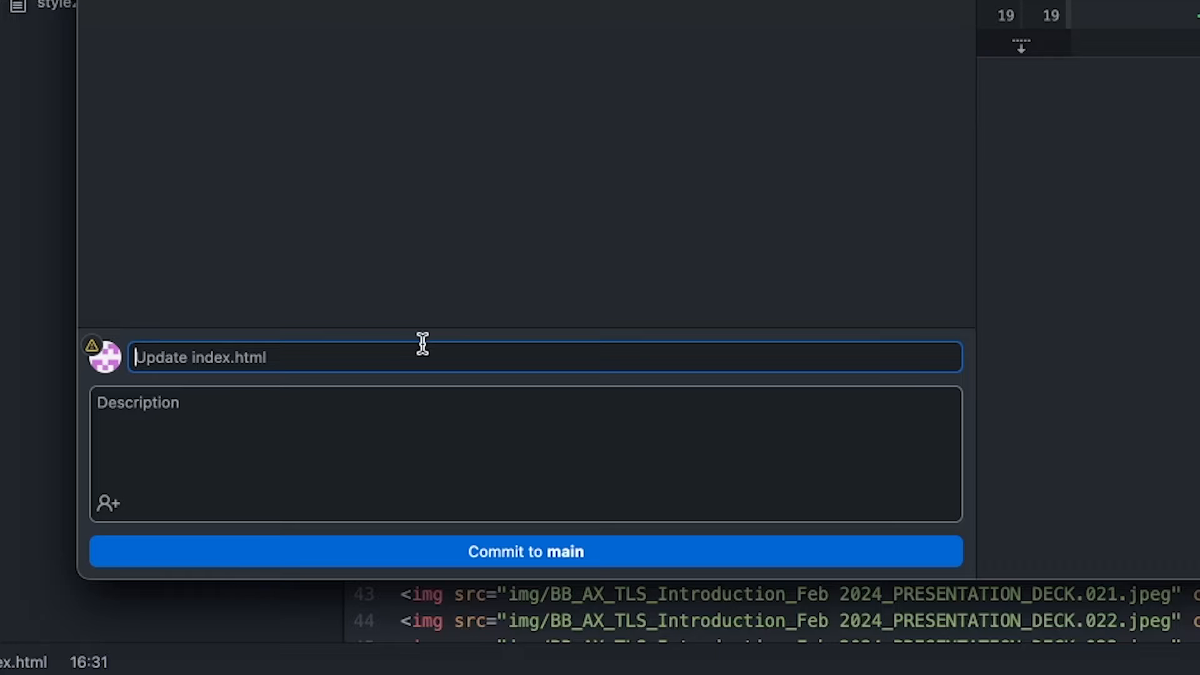
# - Commit the index.html title change to main as 'Testing' and push it to origin
pyautogui.write('Testing')
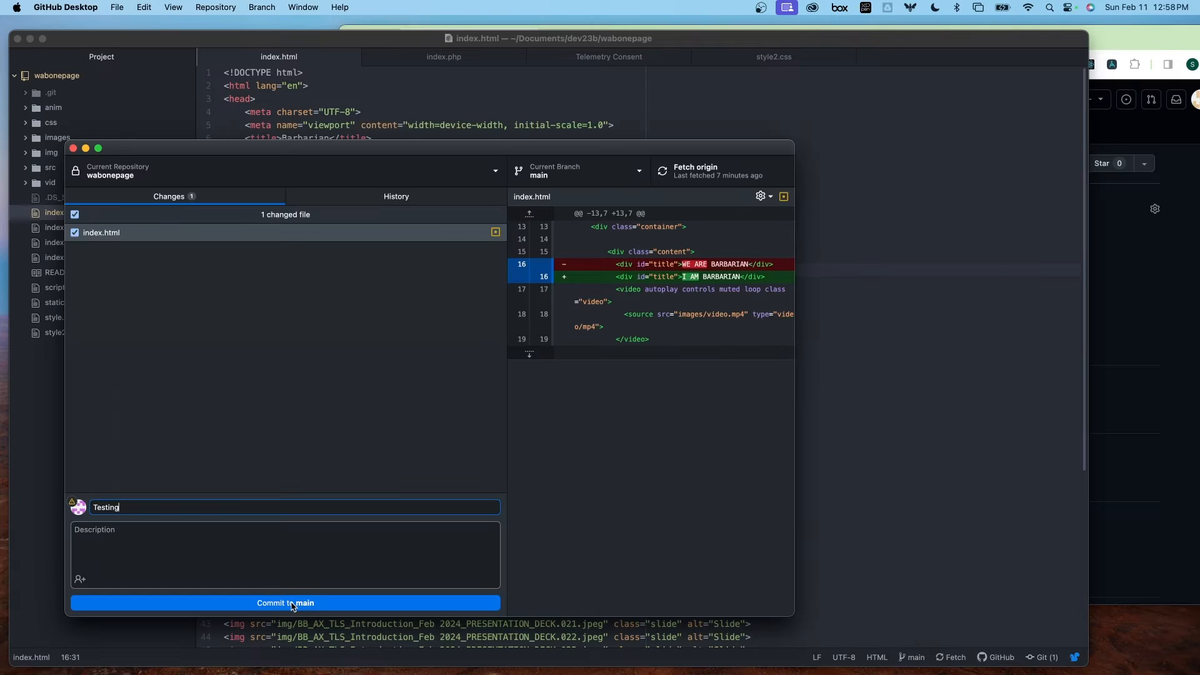
pyautogui.click(285, 603)
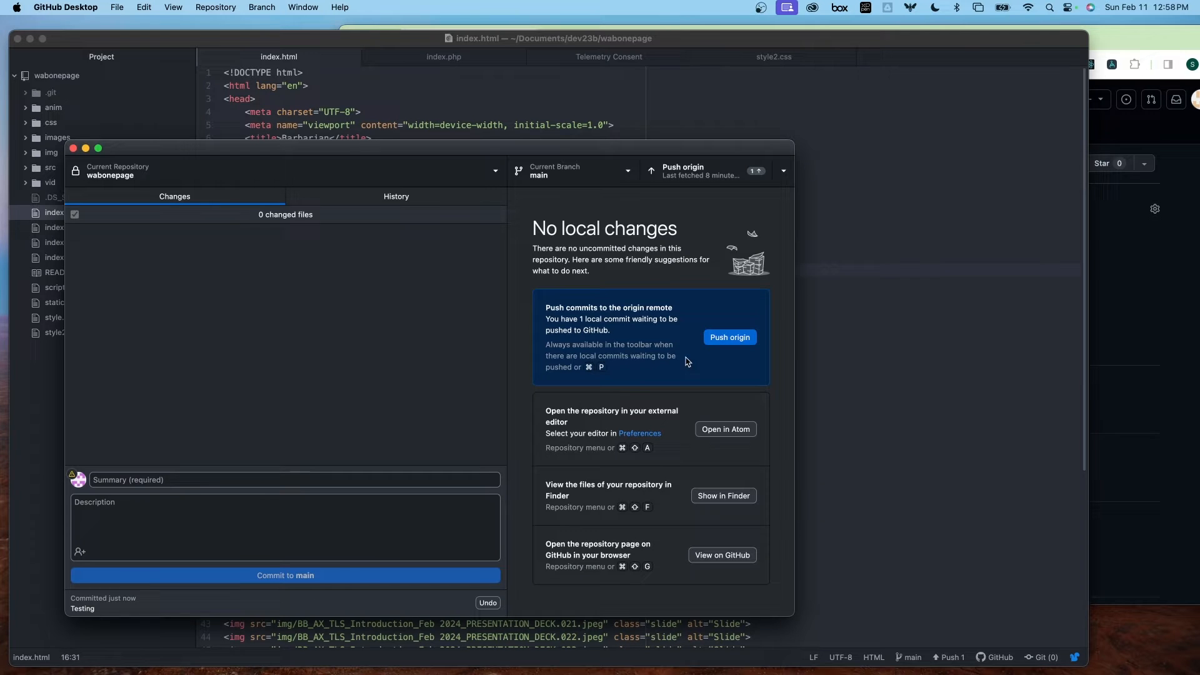
pyautogui.click(728, 338)
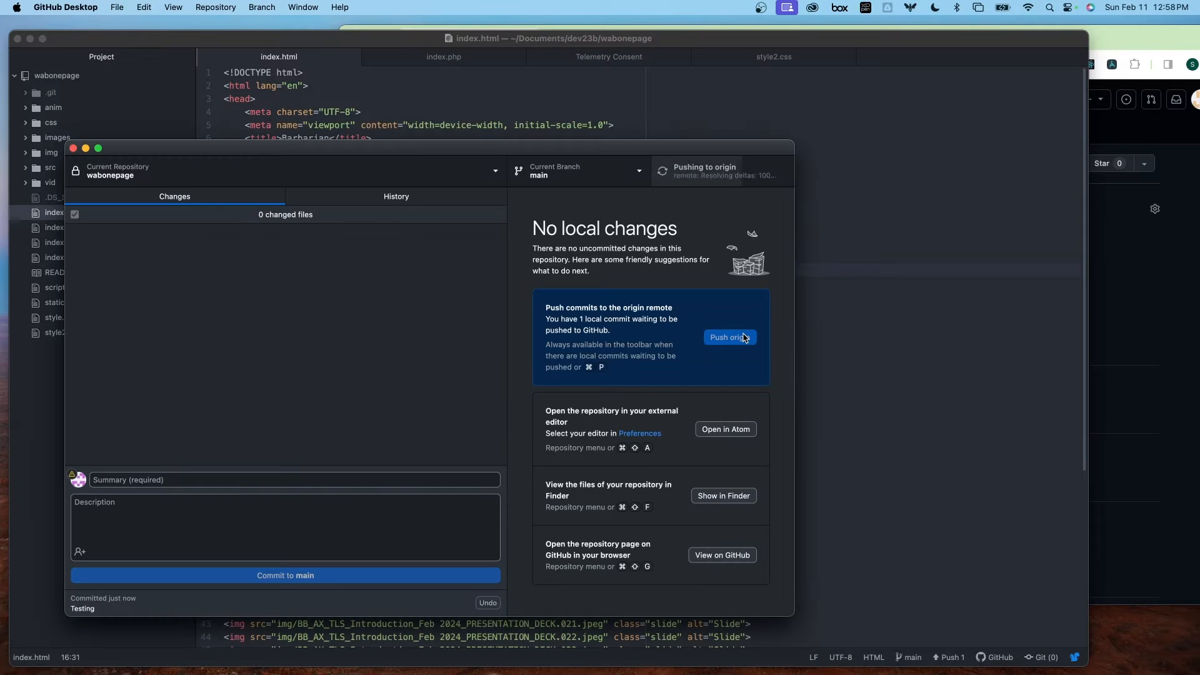
pyautogui.click(727, 337)
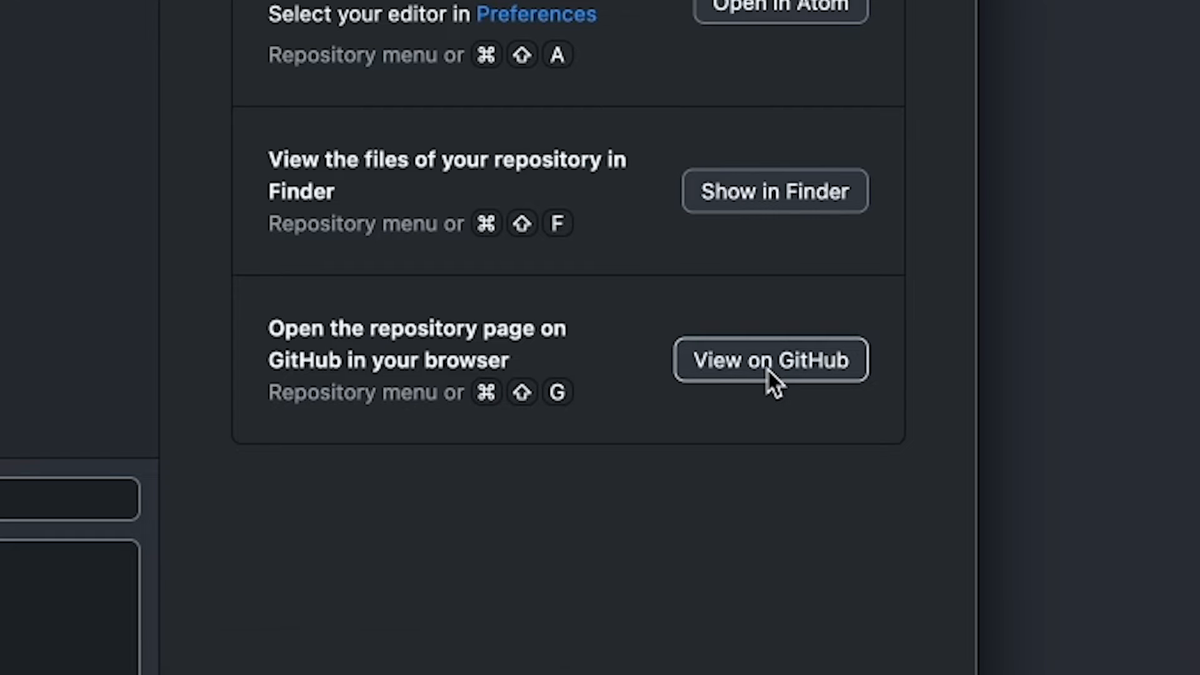
# - View the repository on GitHub and open index.html, whose latest commit reads 'Testing'
pyautogui.click(769, 360)
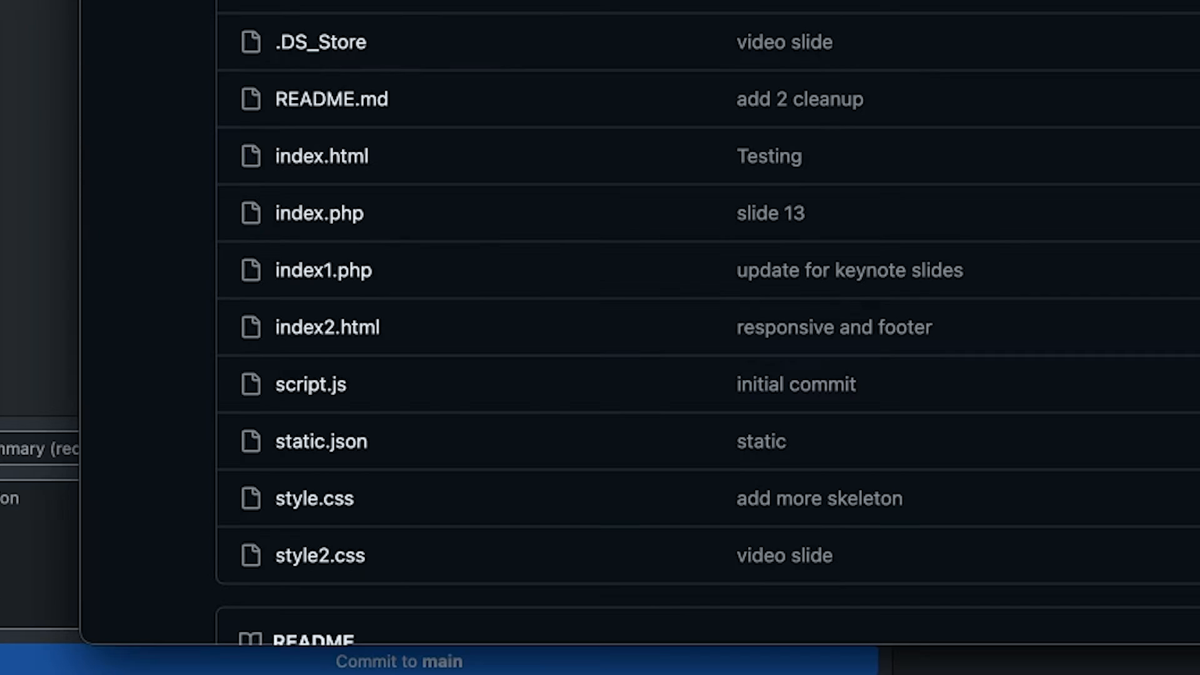
pyautogui.scroll(3)
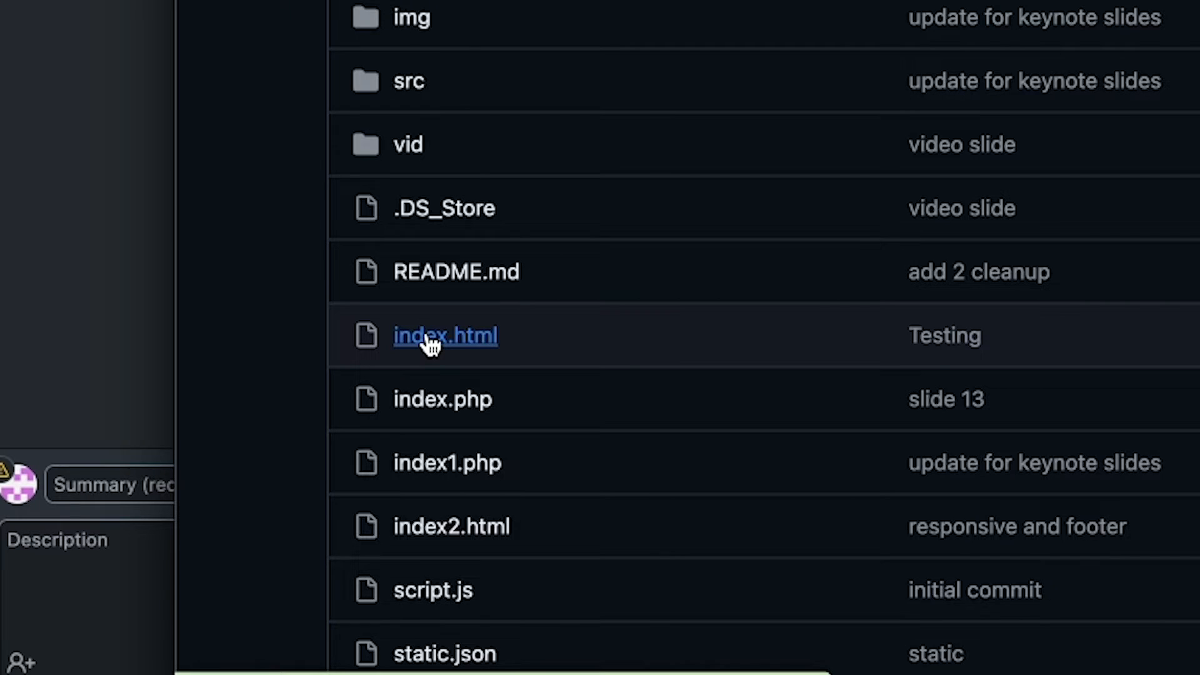
pyautogui.click(445, 335)
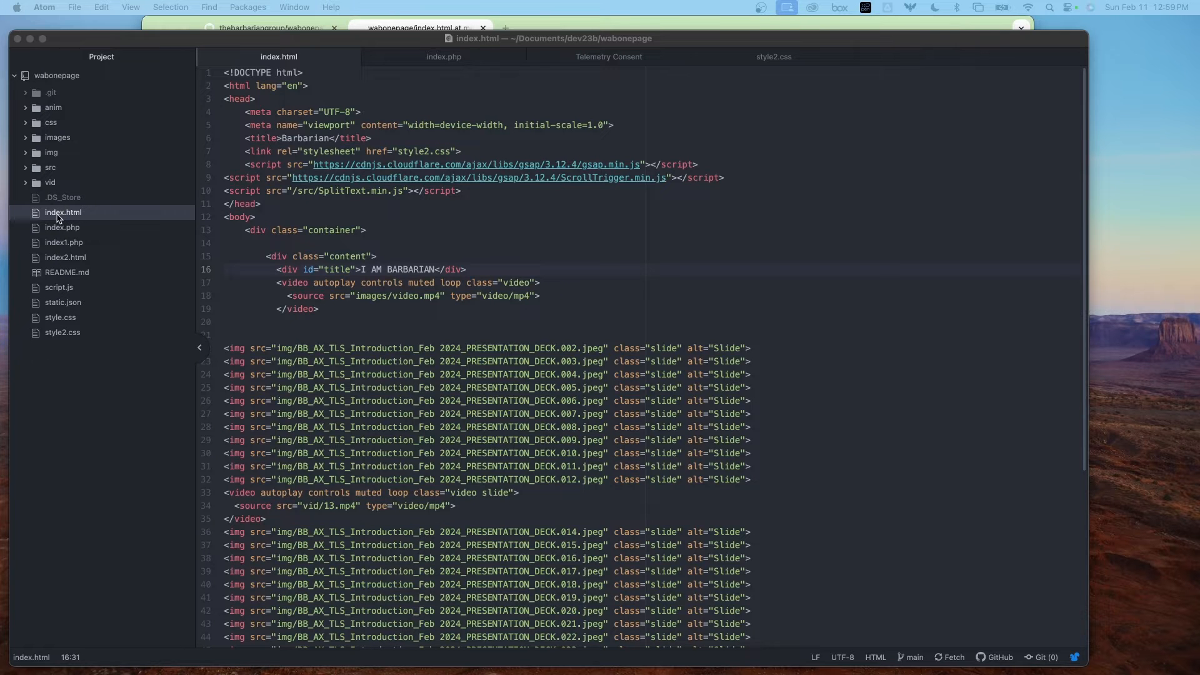
# - Delete index.html from the wabonepage project tree, moving it to the trash
pyautogui.rightClick(64, 212)
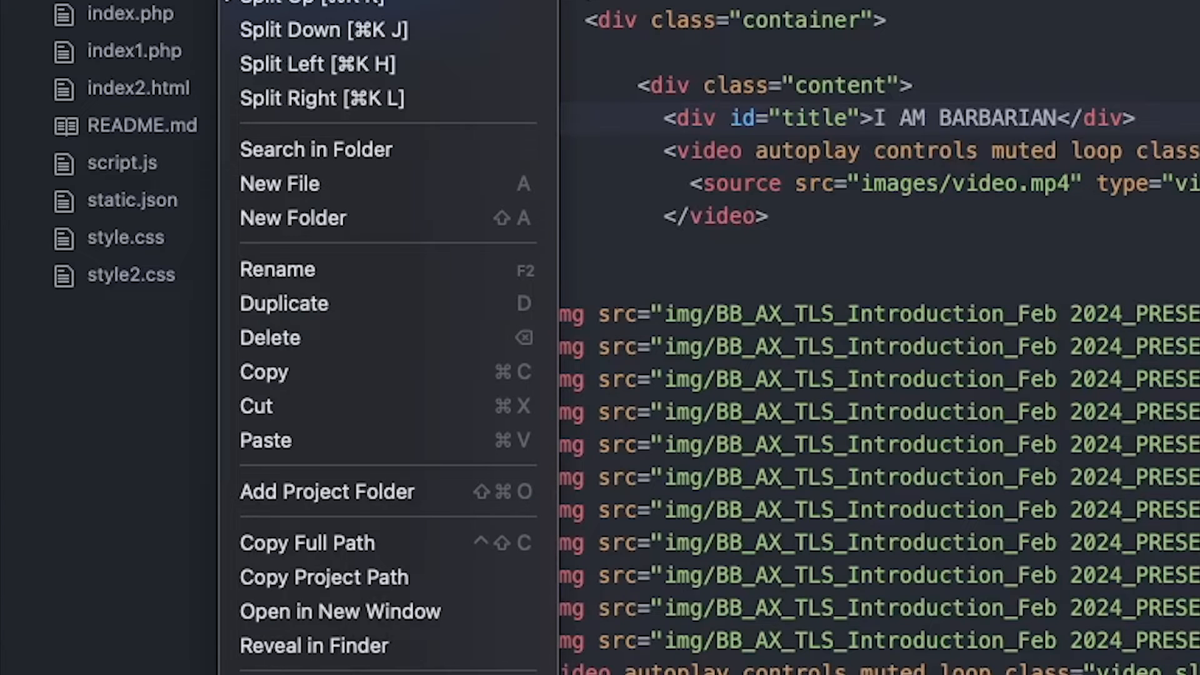
pyautogui.moveTo(371, 318)
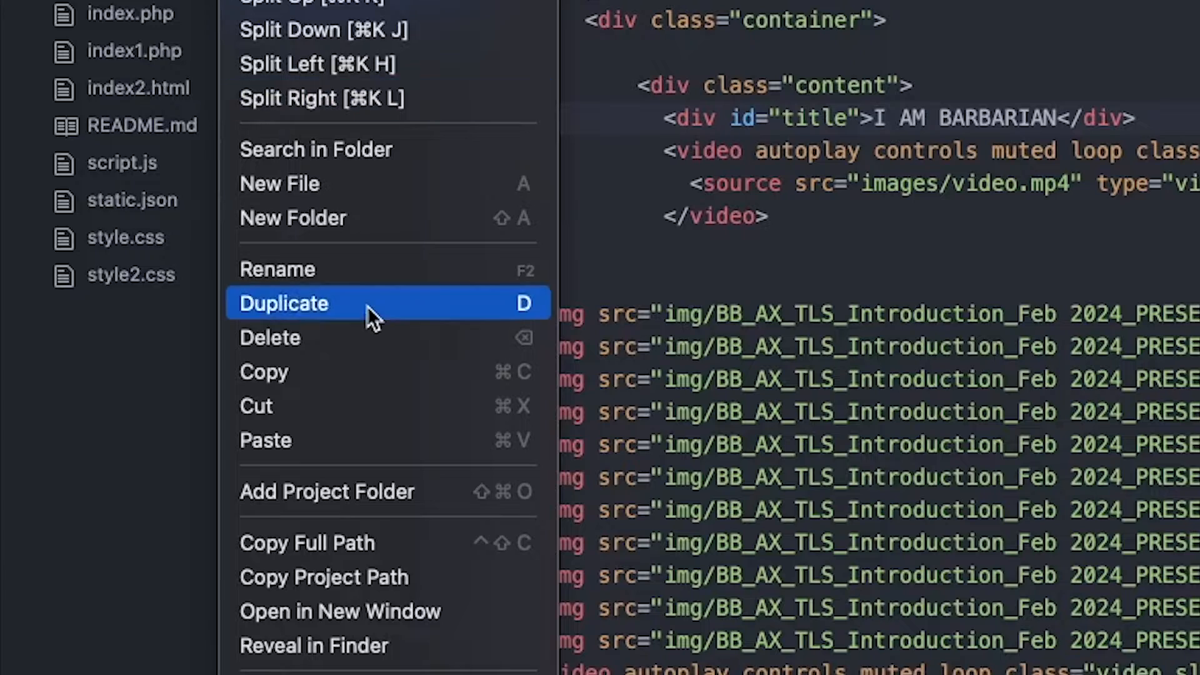
pyautogui.click(269, 337)
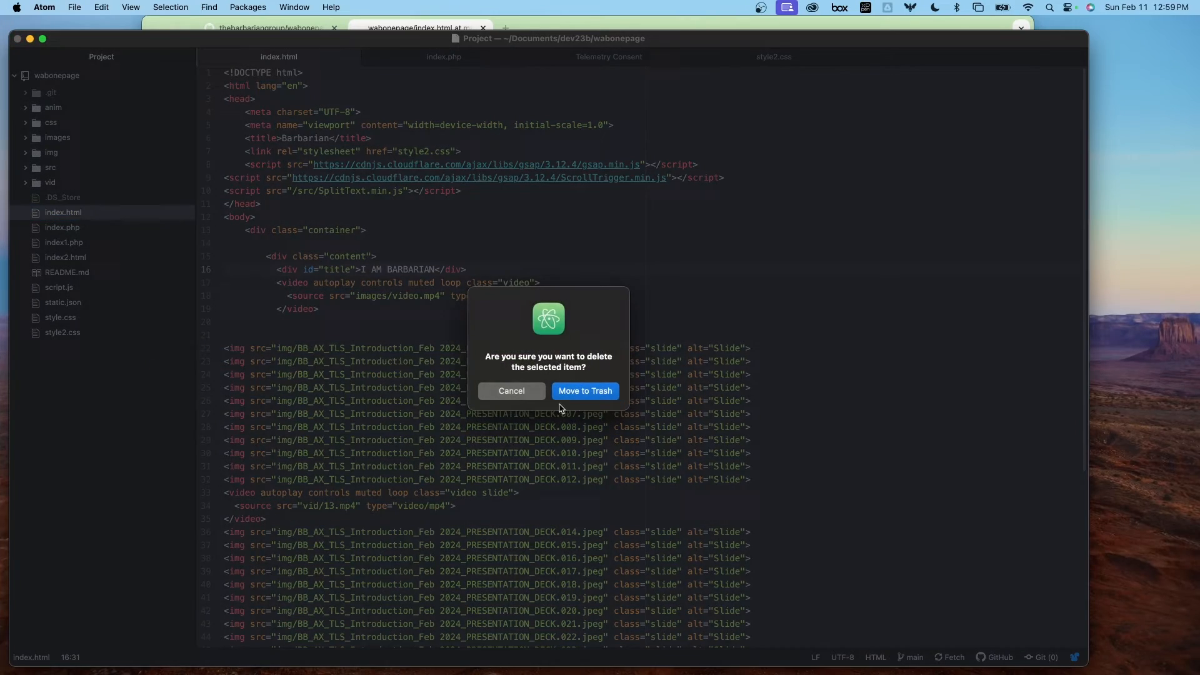
pyautogui.click(583, 390)
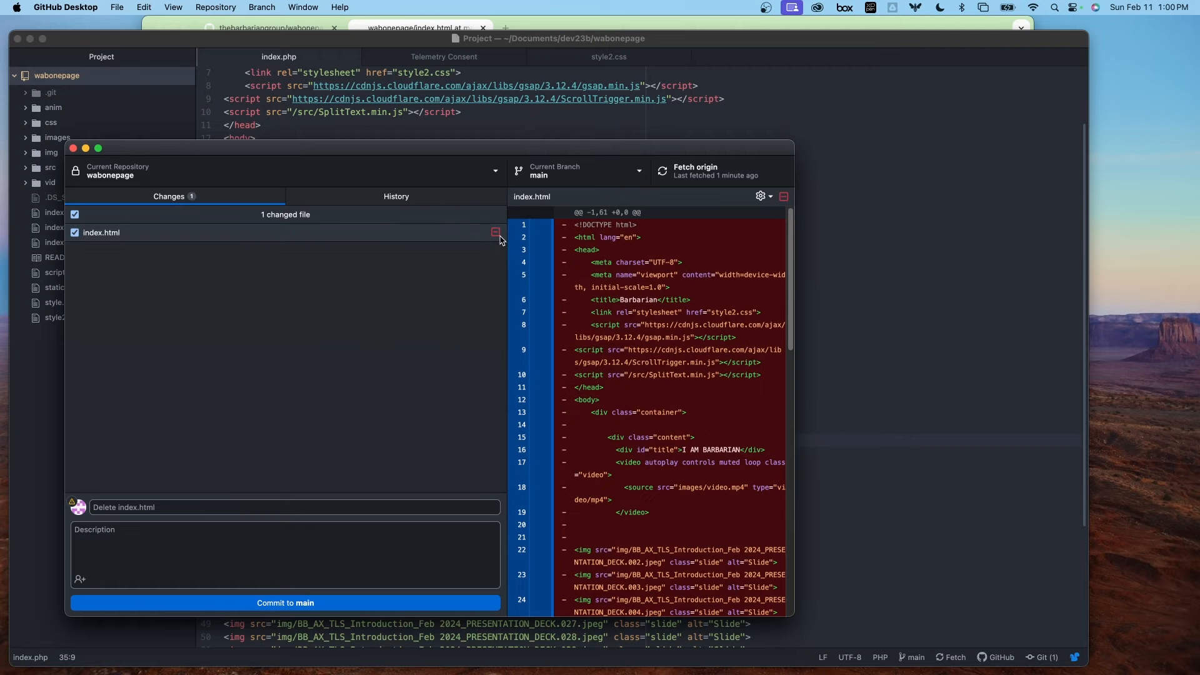
pyautogui.moveTo(241, 523)
pyautogui.write('Removing Index A')
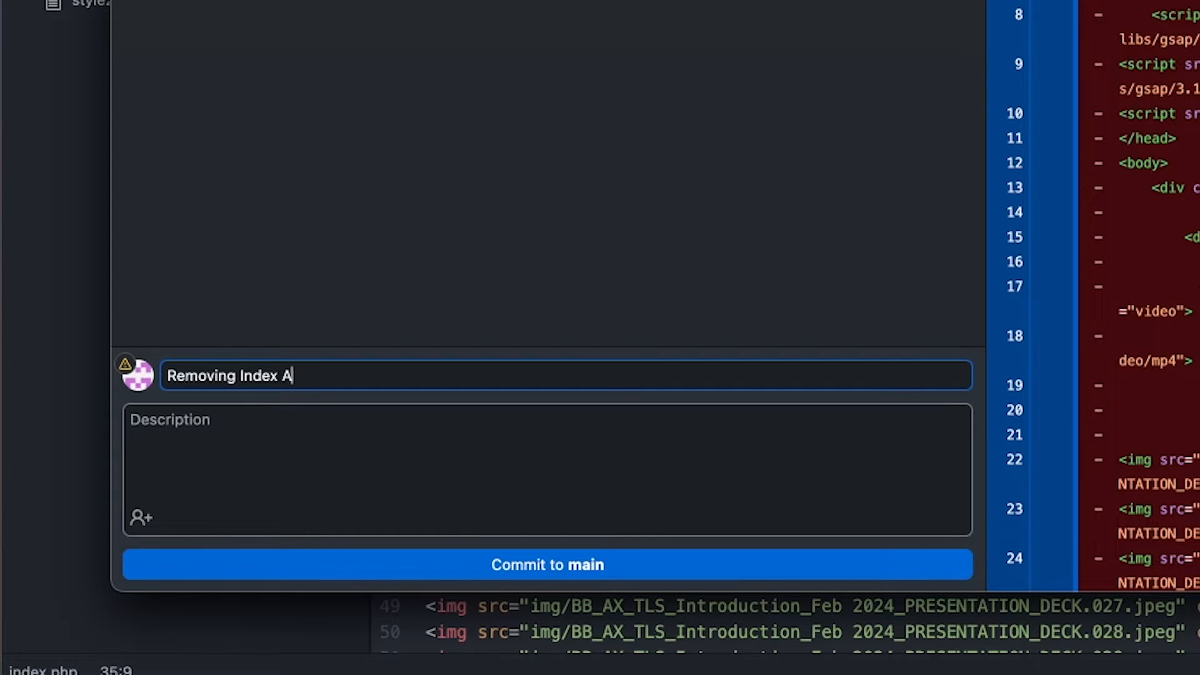
# - Commit the index.html deletion as 'Removing Index As A Test' and push to origin
pyautogui.write('s A')
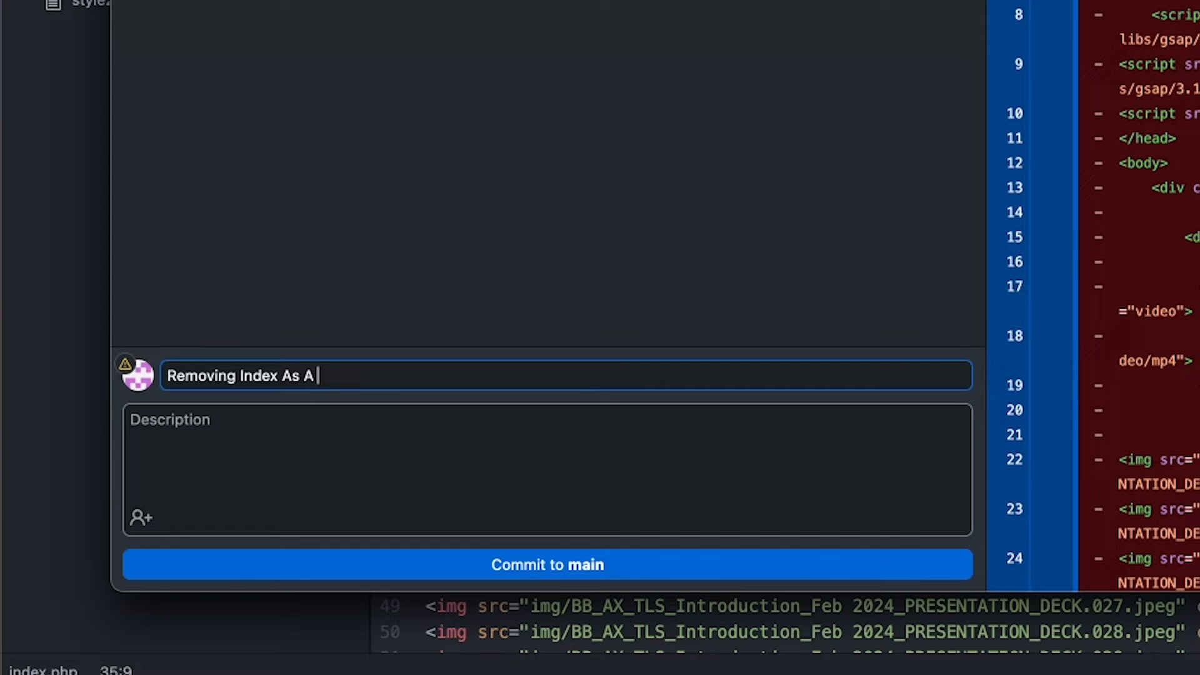
pyautogui.write('Test')
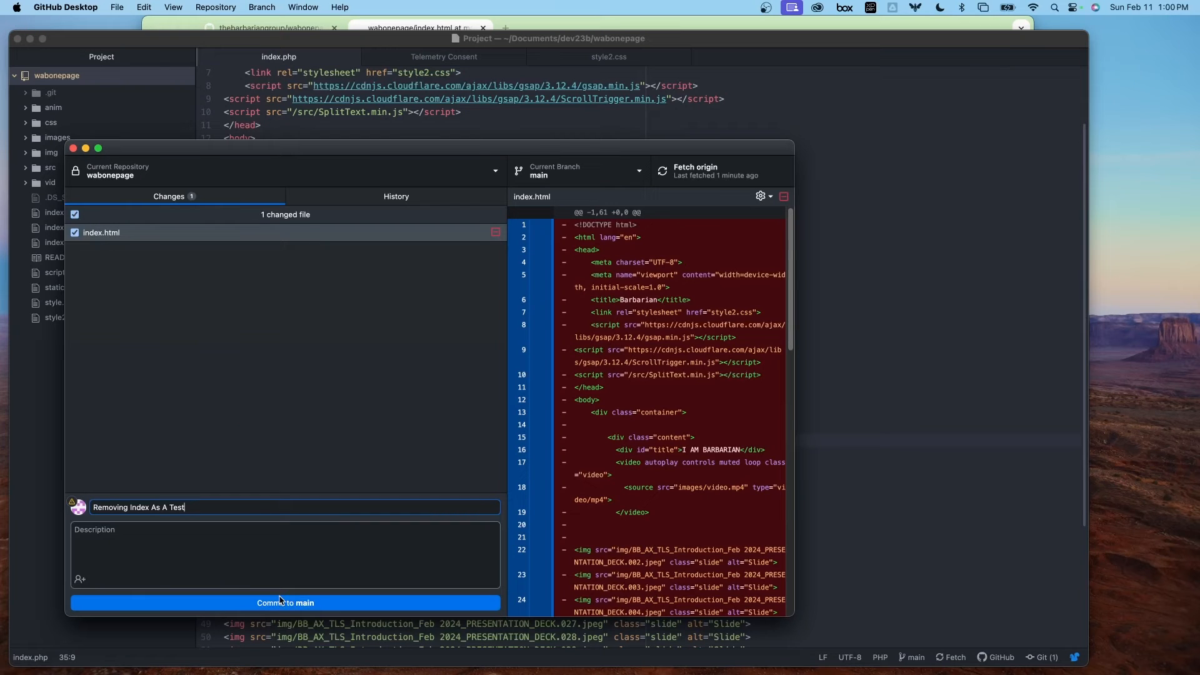
pyautogui.click(285, 602)
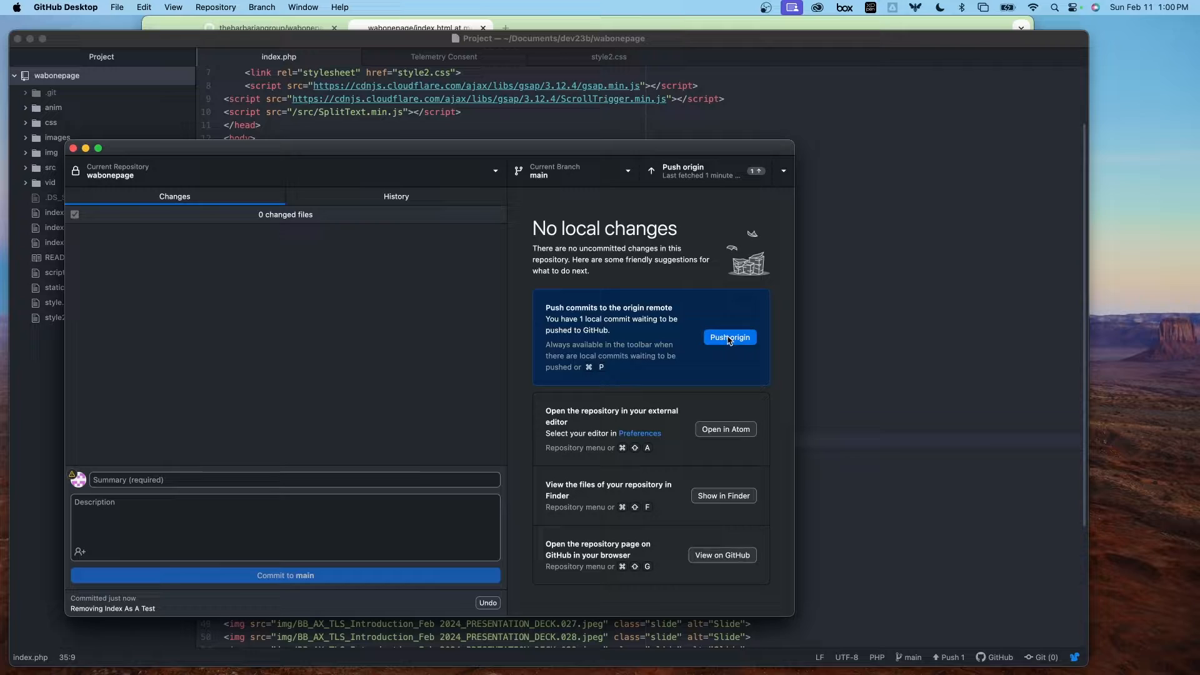
pyautogui.click(728, 337)
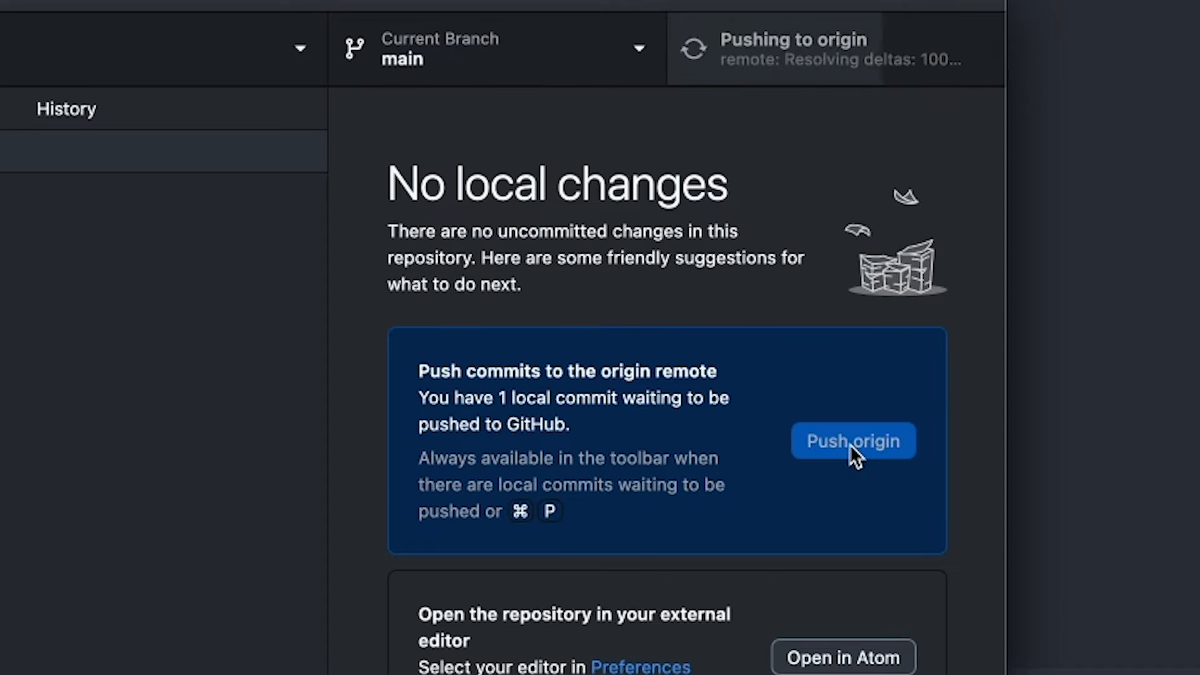
pyautogui.click(852, 440)
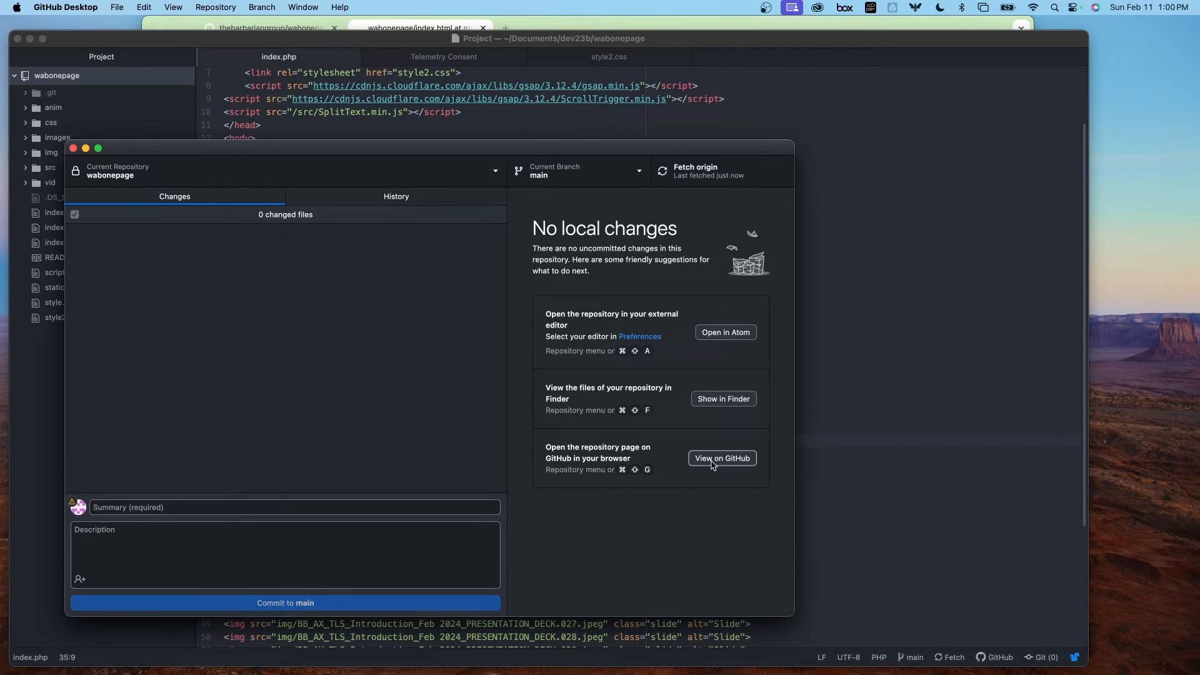
pyautogui.click(721, 458)
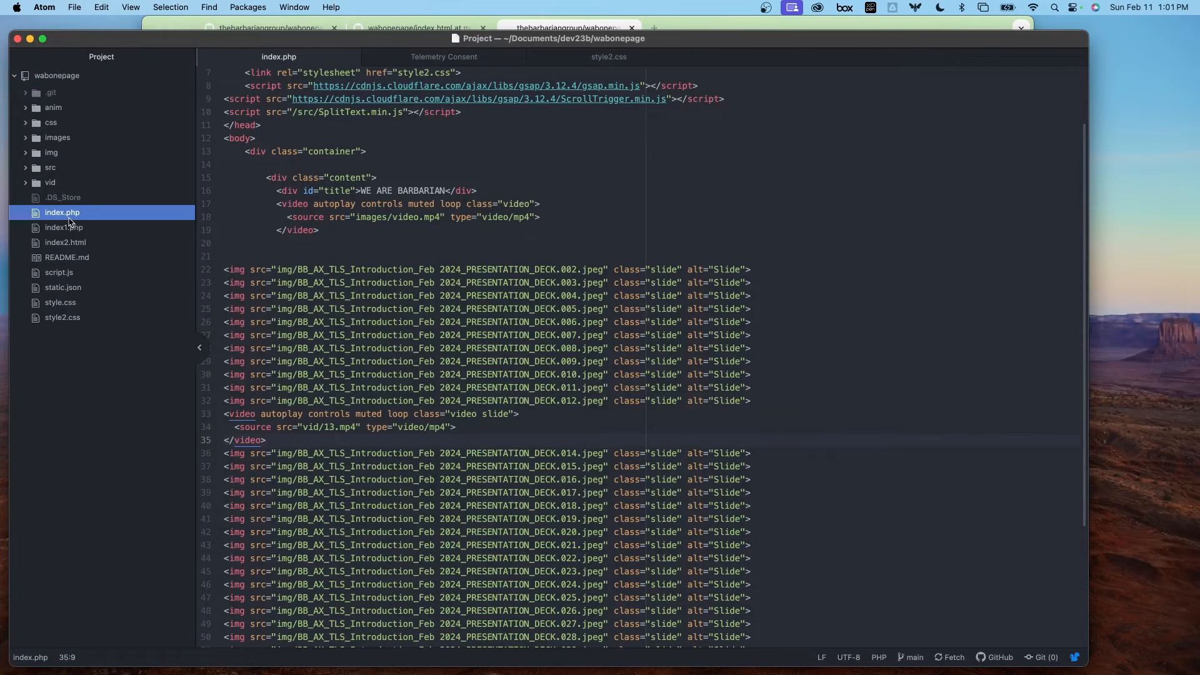
# - Save the index.php code as a new index.html and open it from the project
pyautogui.scroll(3)
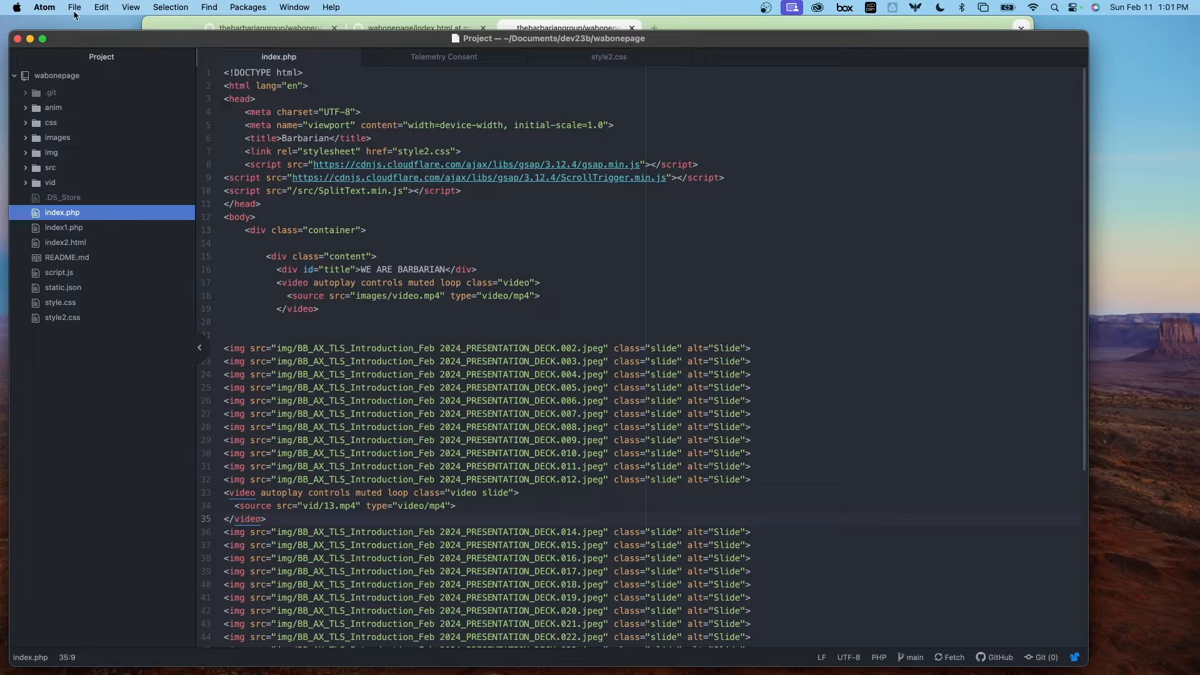
pyautogui.click(74, 7)
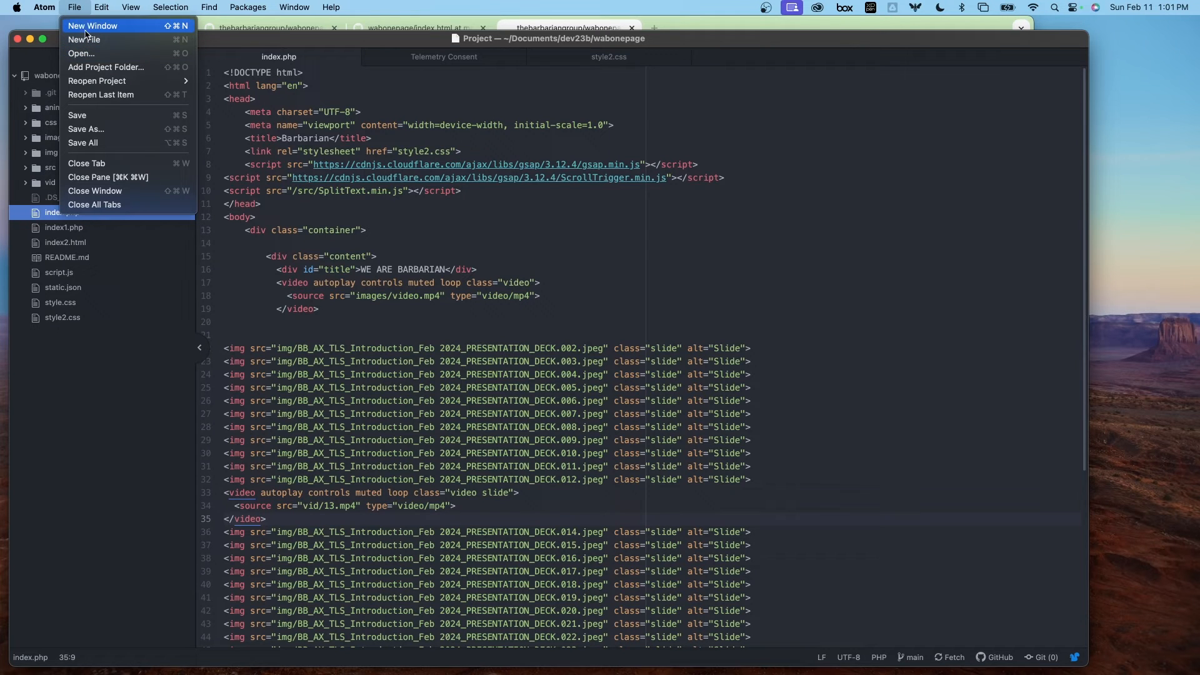
pyautogui.moveTo(86, 128)
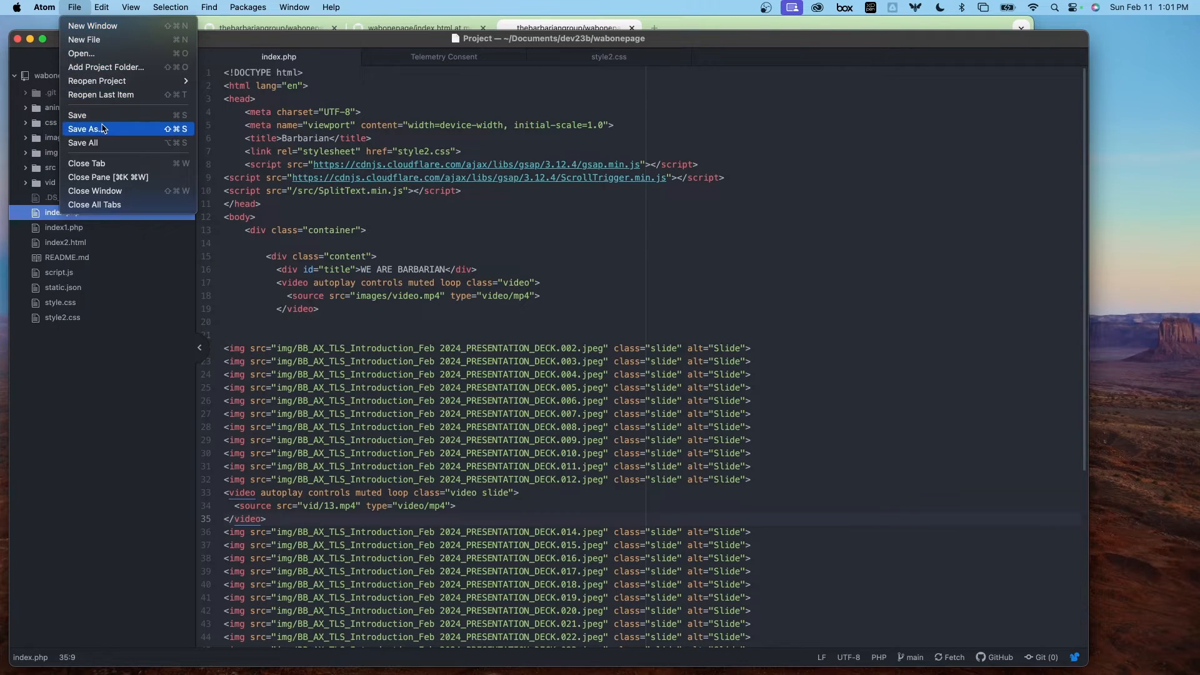
pyautogui.click(84, 129)
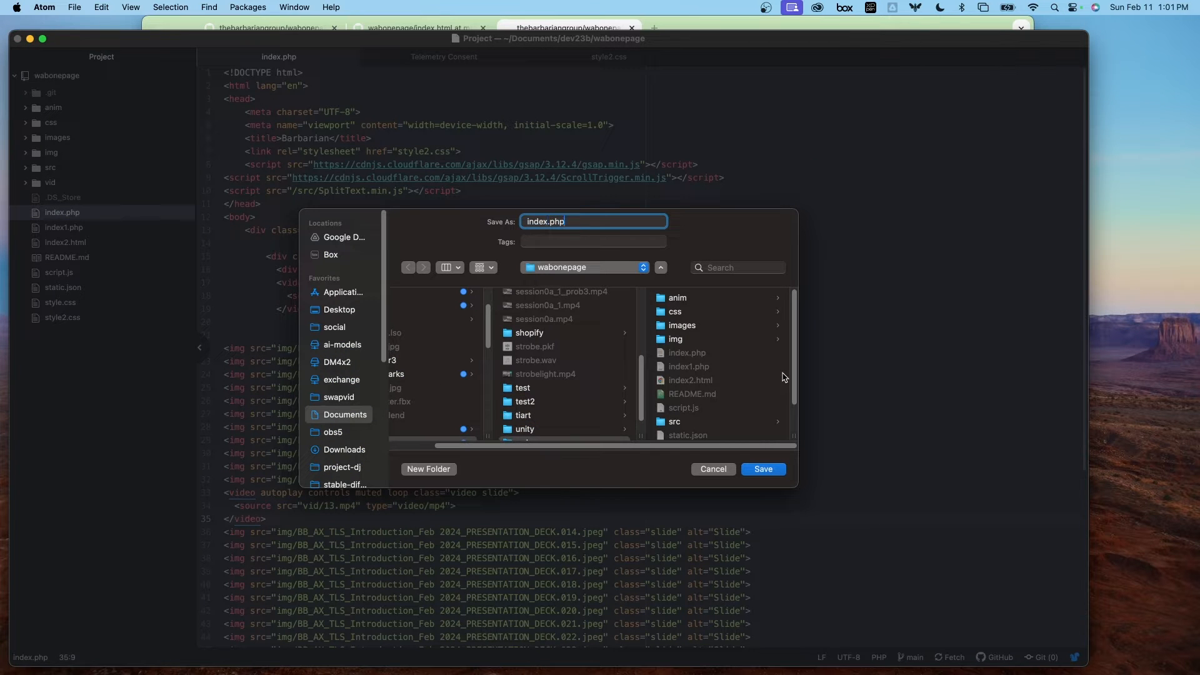
pyautogui.write('index.ht')
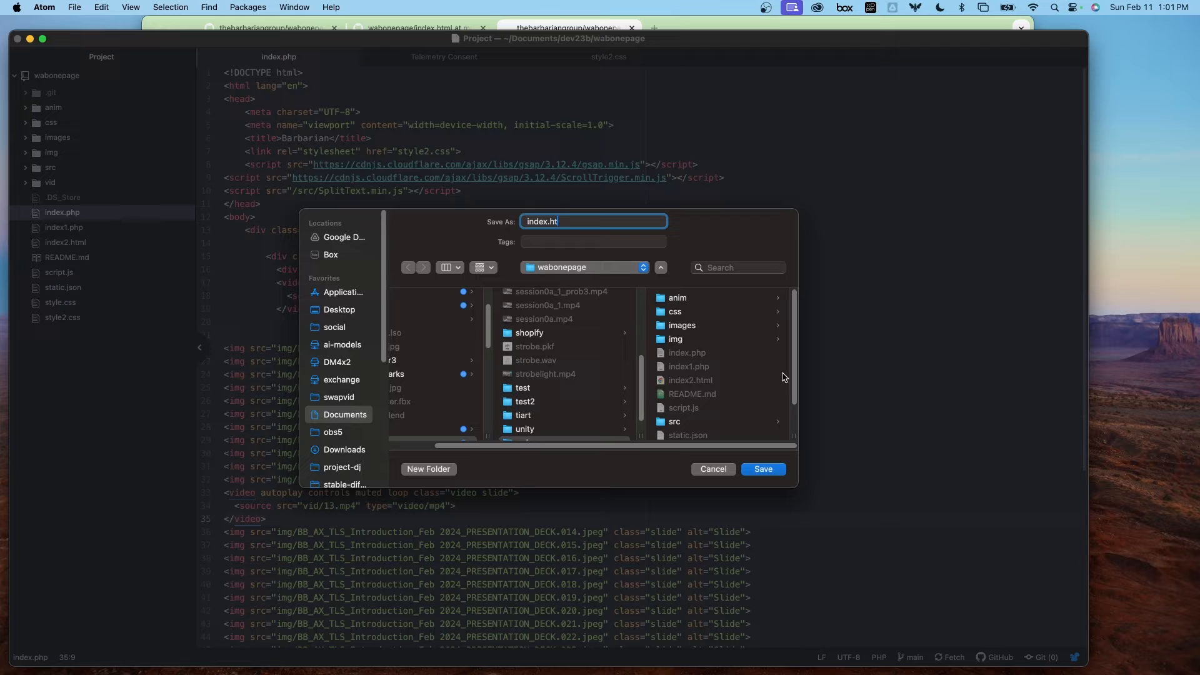
pyautogui.write('ml')
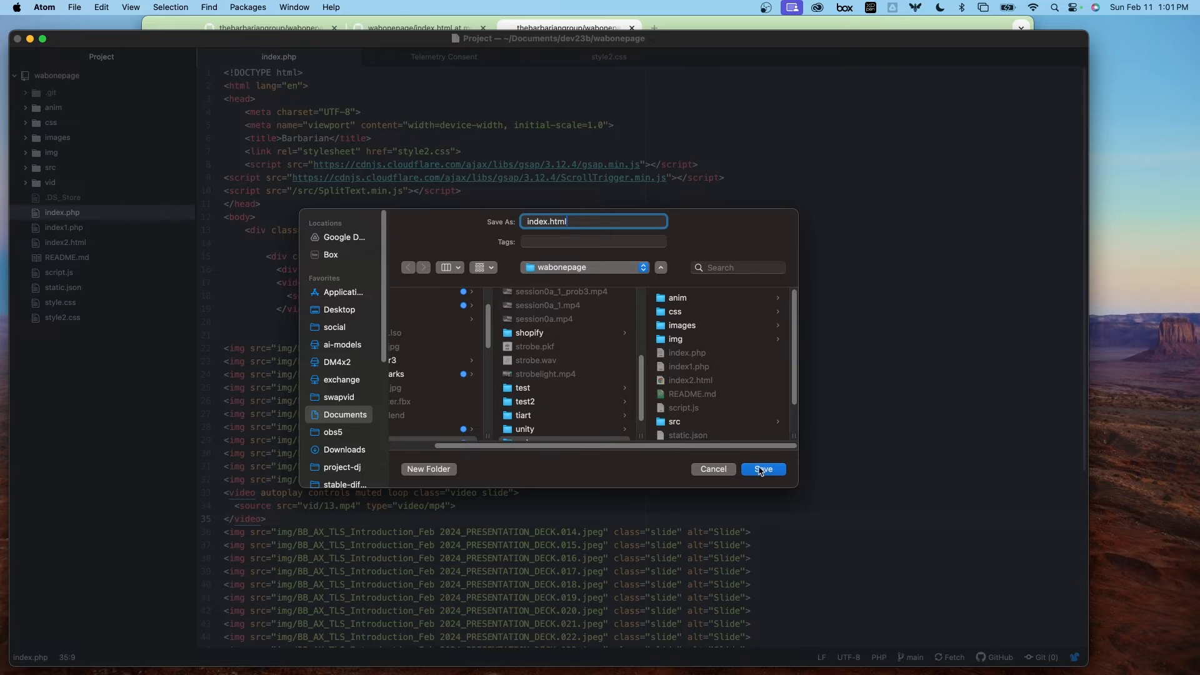
pyautogui.click(761, 468)
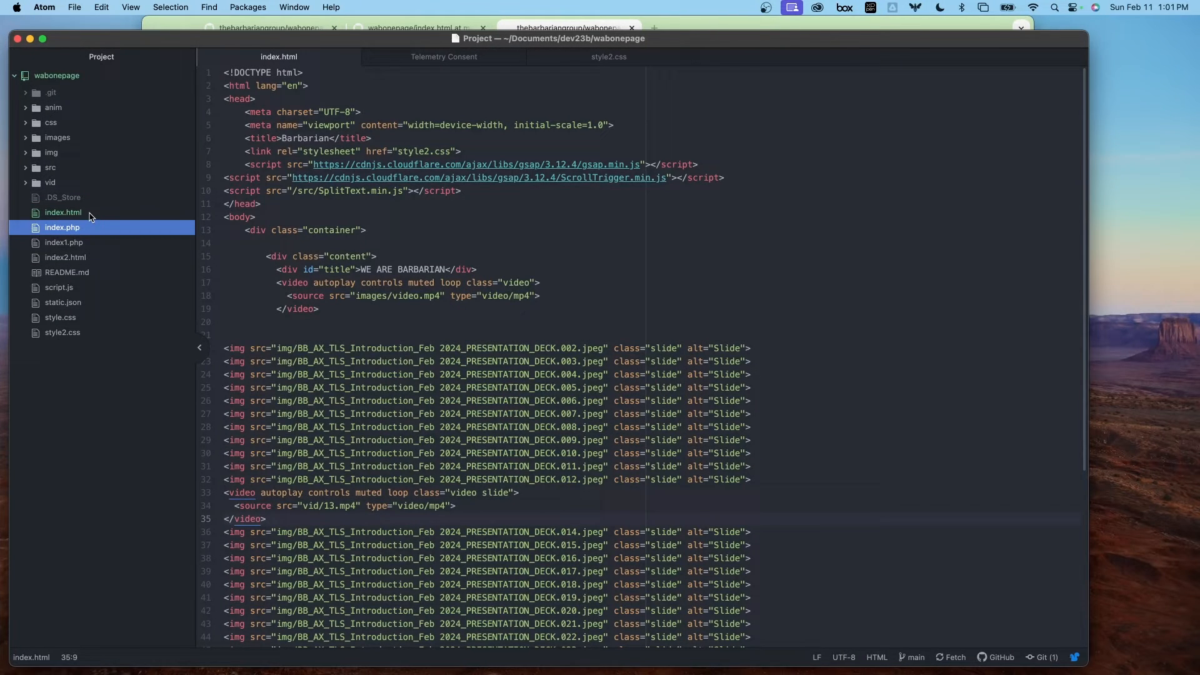
pyautogui.click(64, 212)
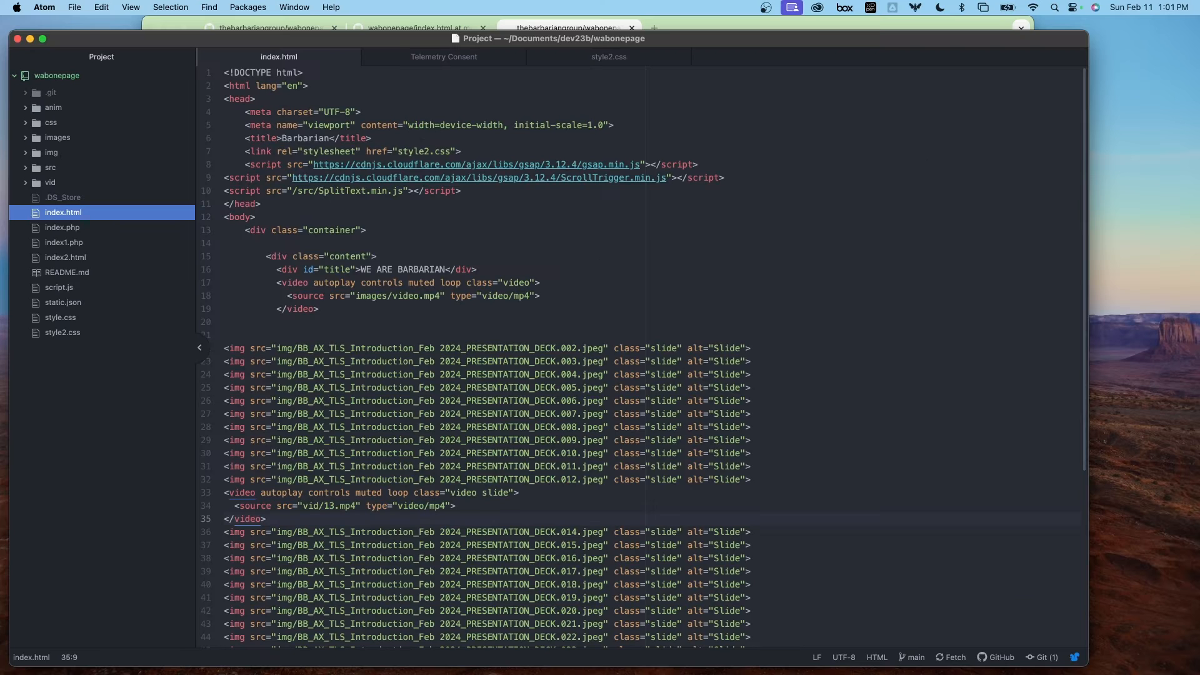
# - Commit the new index.html to main as 'Test Adding' and push it to GitHub
pyautogui.click(1041, 657)
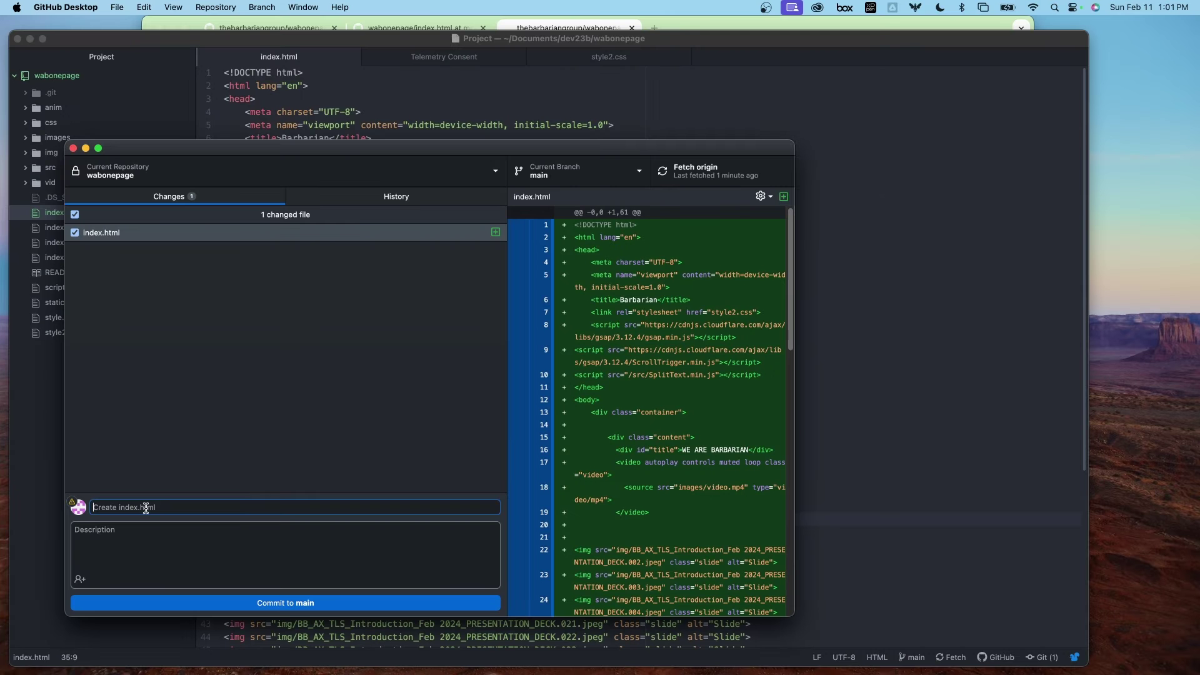
pyautogui.write('Test Add')
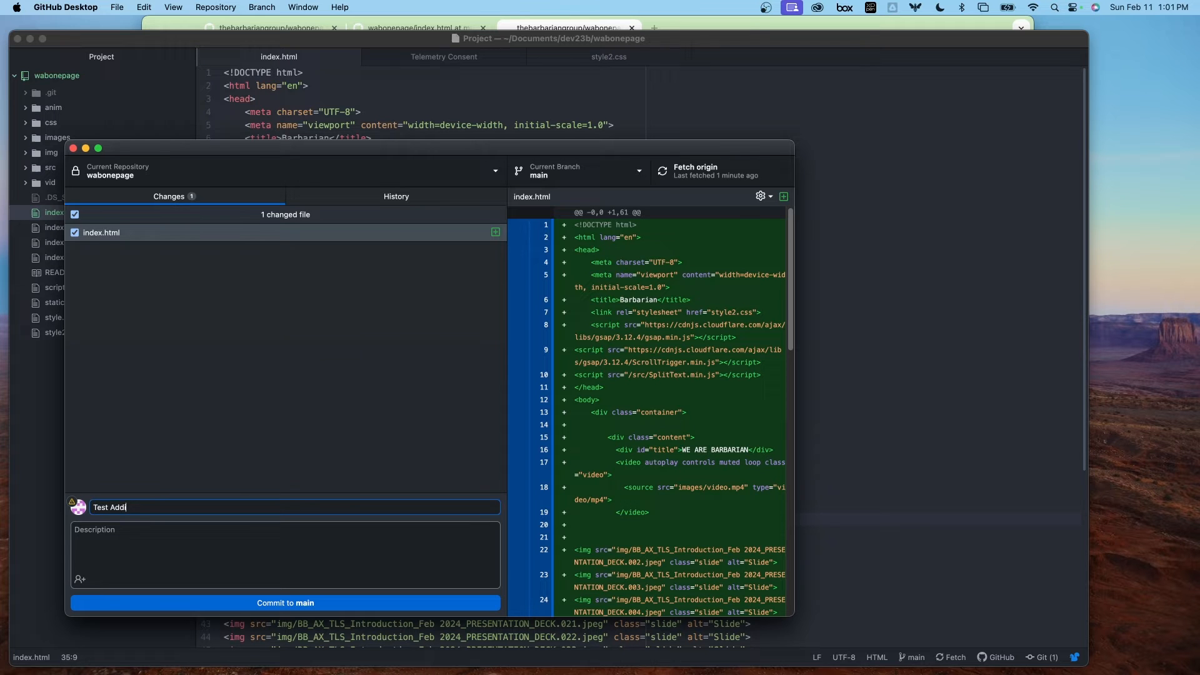
pyautogui.click(285, 603)
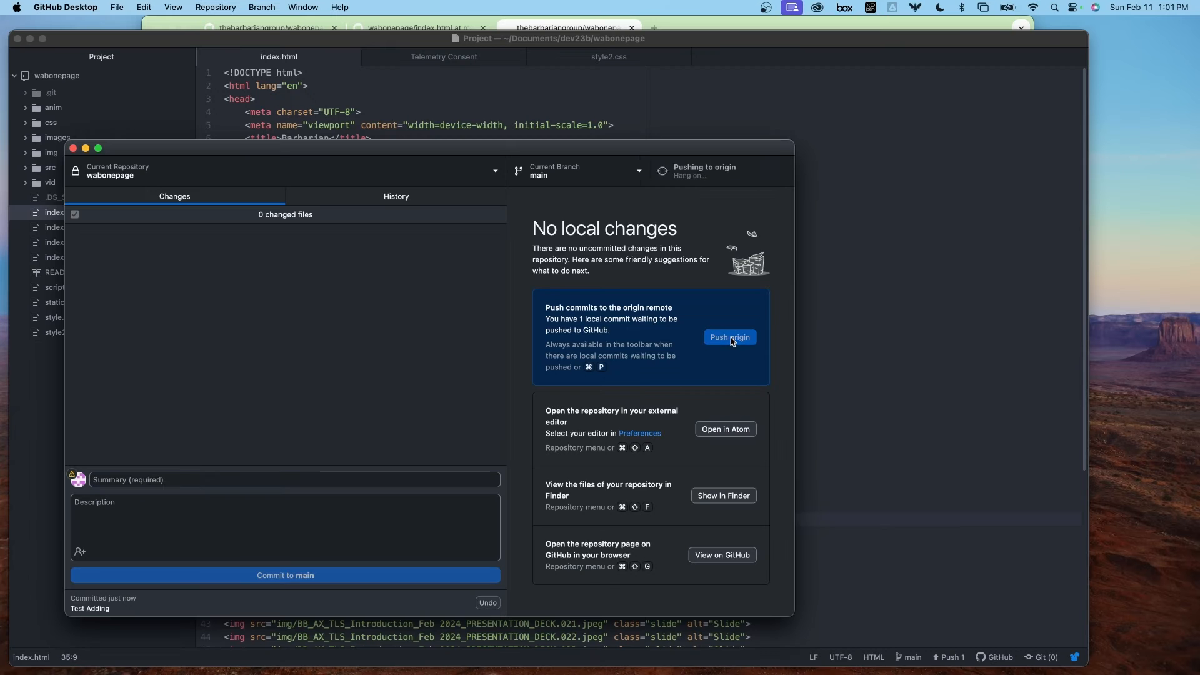
pyautogui.click(727, 338)
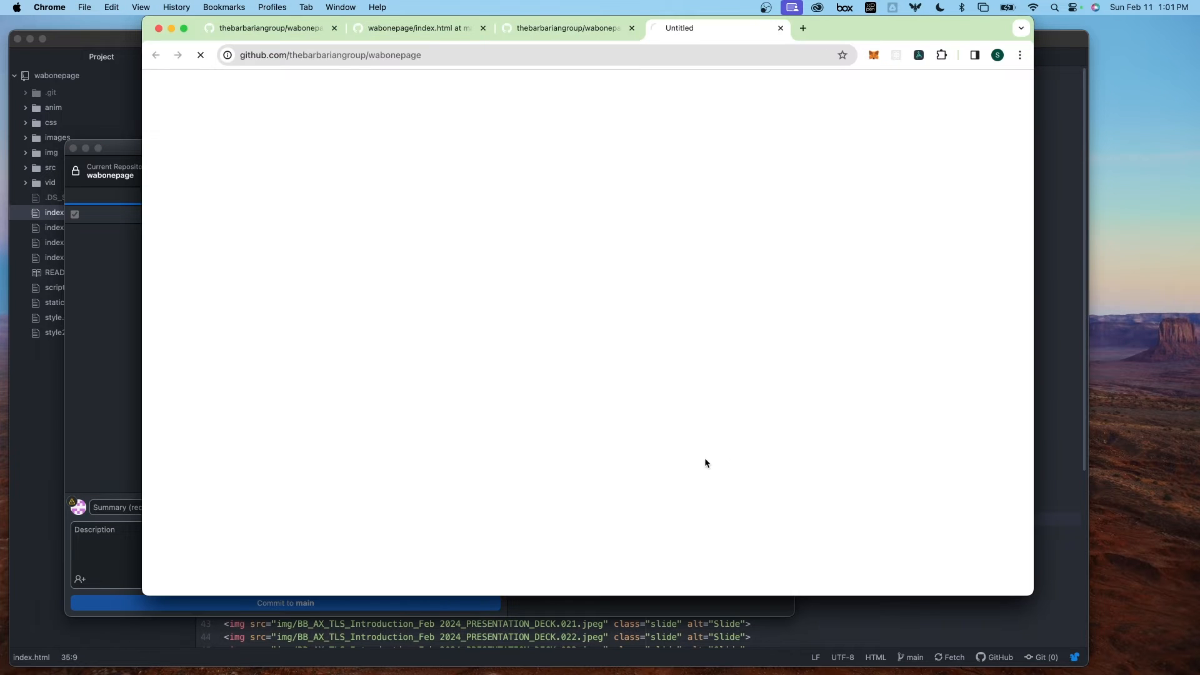
# - Load github.com/thebarbariangroup/wabonepage to see index.html with the 'Test Adding' commit
pyautogui.click(330, 54)
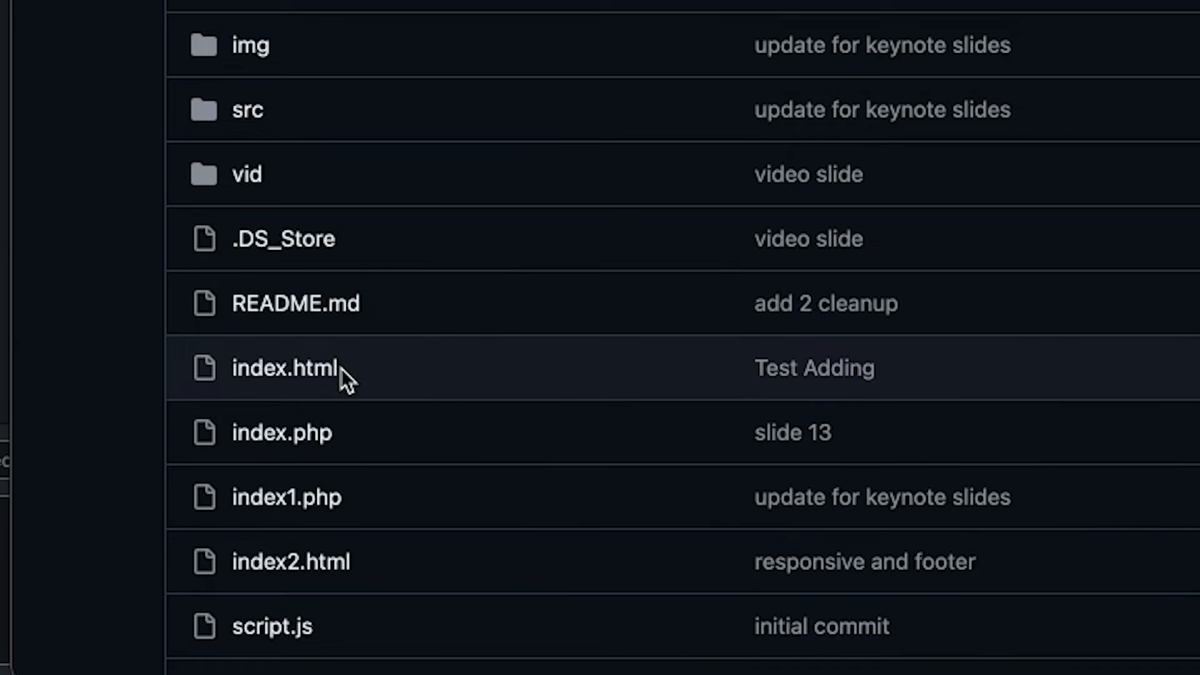
pyautogui.moveTo(910, 392)
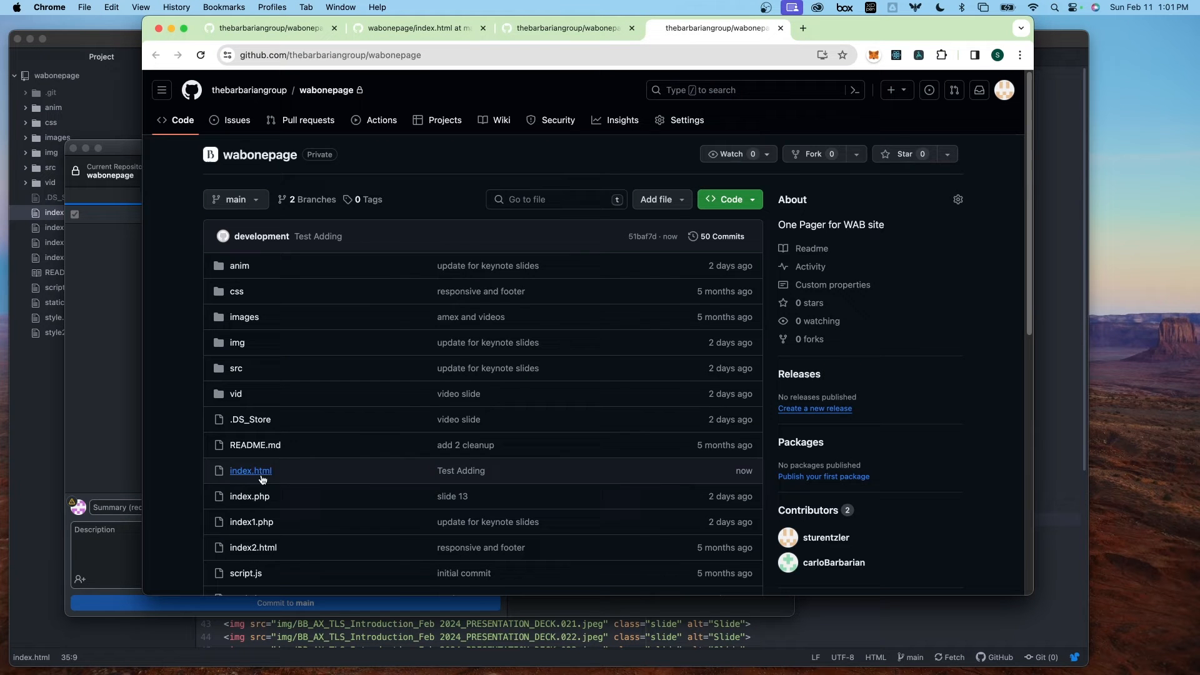
pyautogui.moveTo(277, 479)
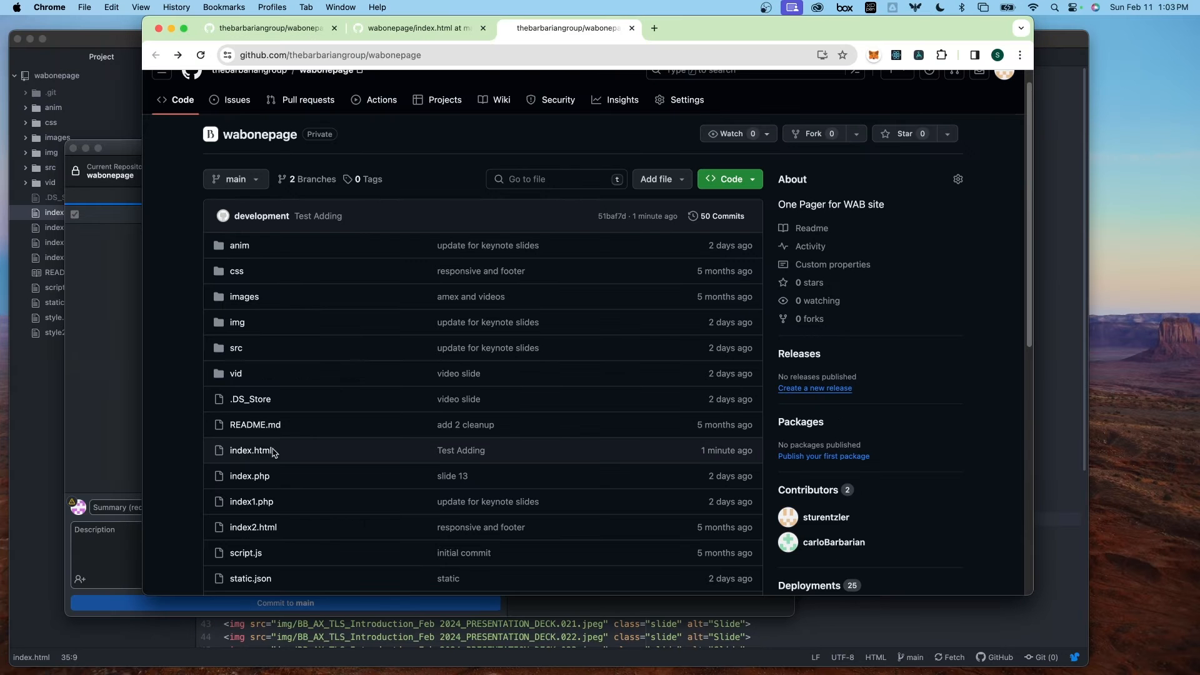
pyautogui.moveTo(250, 450)
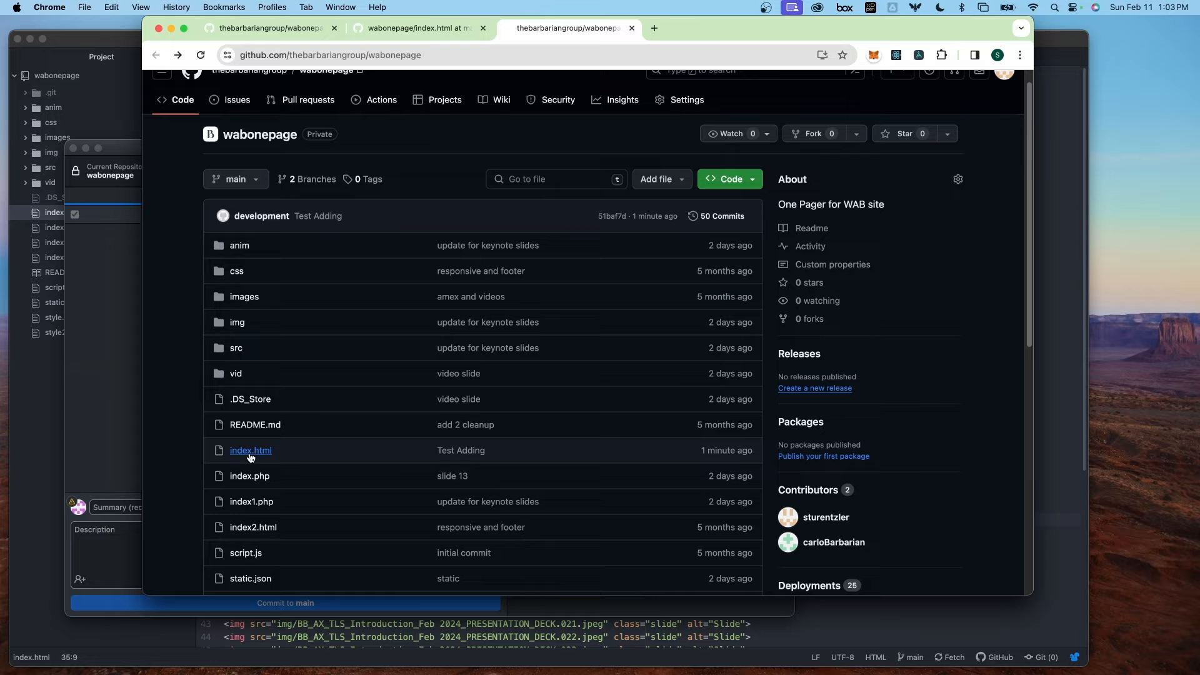
pyautogui.moveTo(250, 450)
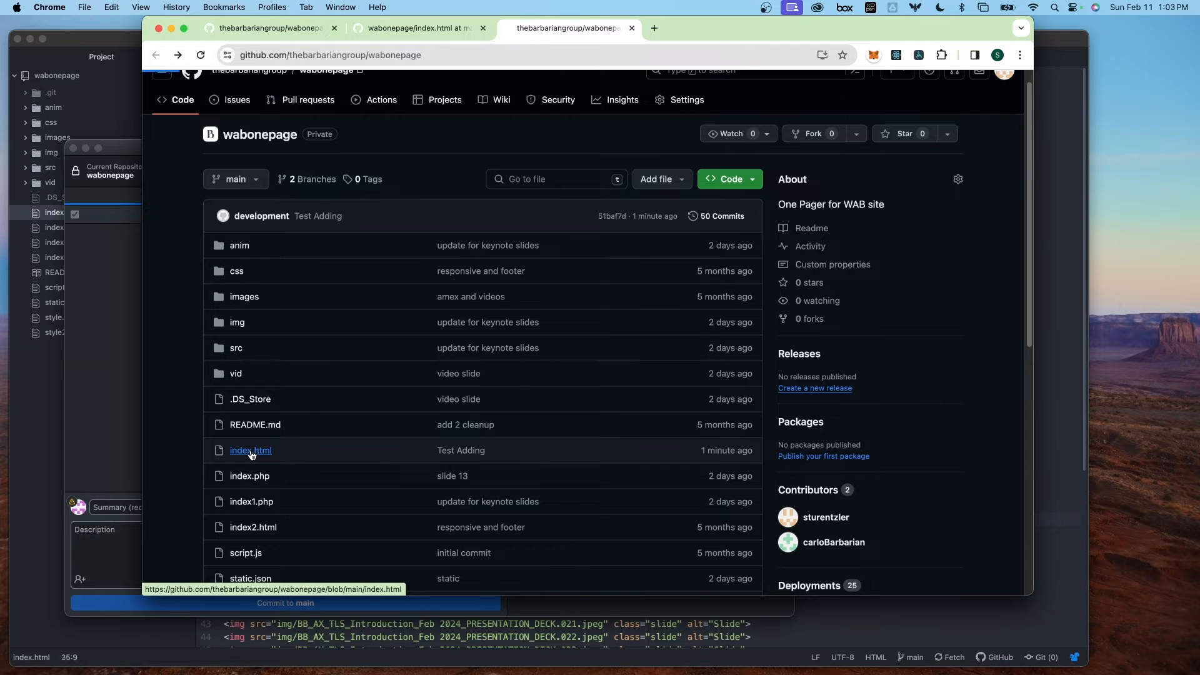
# - Open index.html on GitHub and choose Delete file from its options menu
pyautogui.click(250, 449)
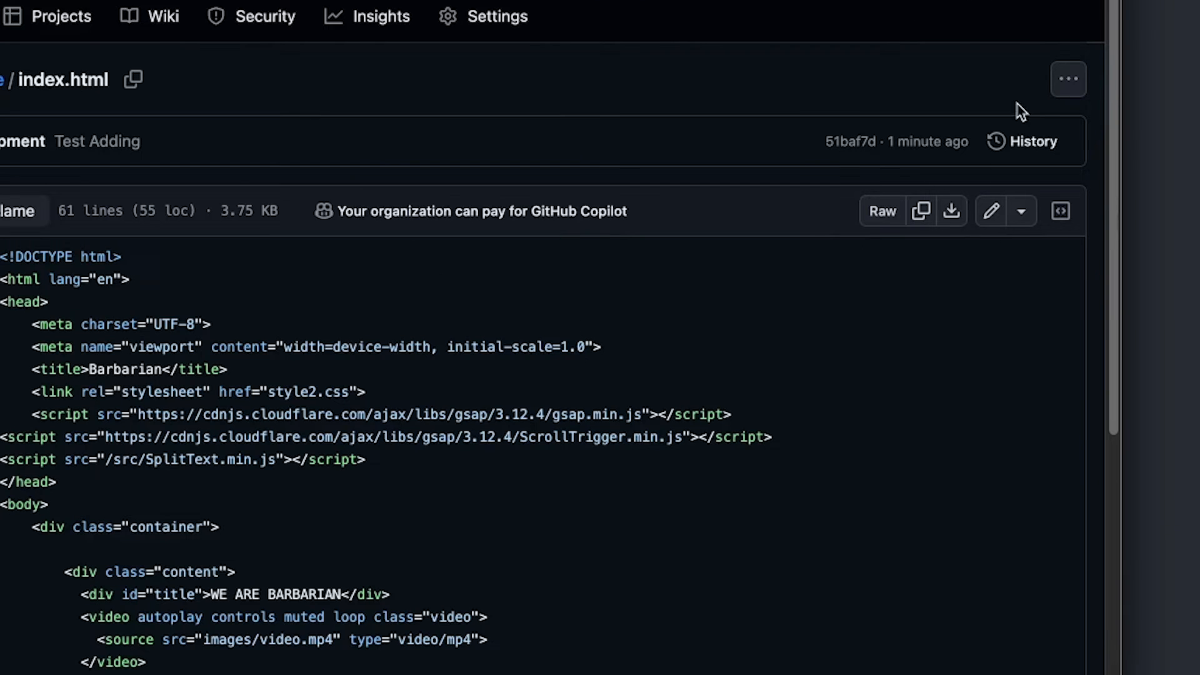
pyautogui.click(1067, 79)
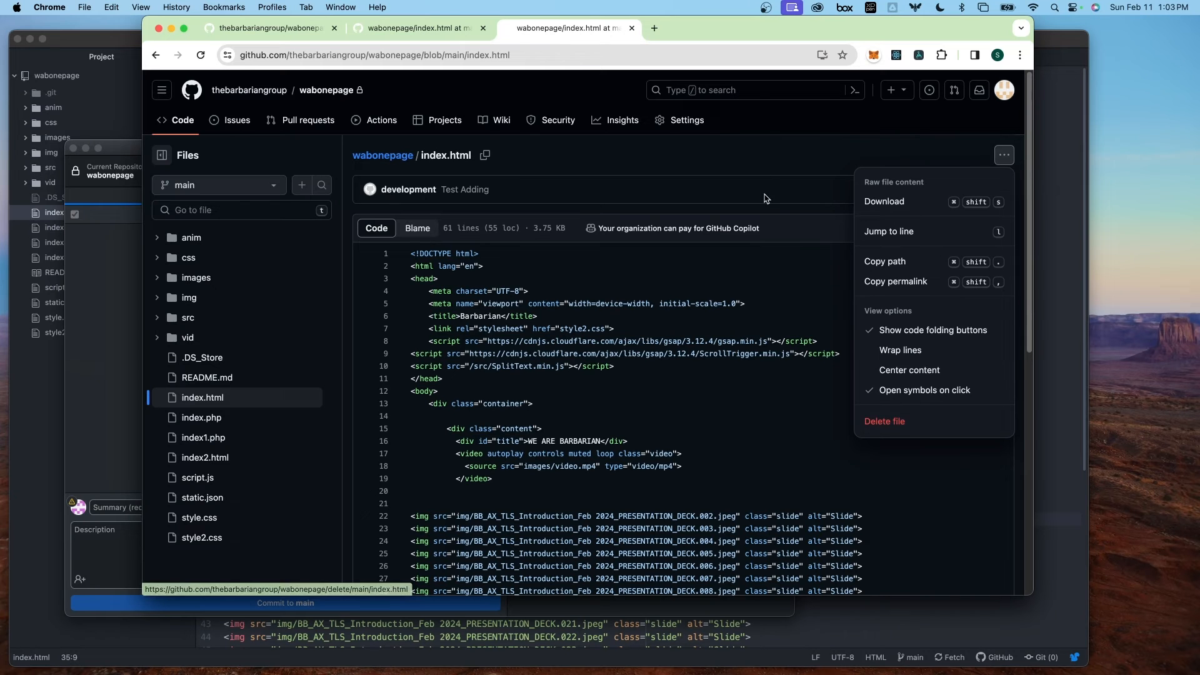
pyautogui.click(883, 420)
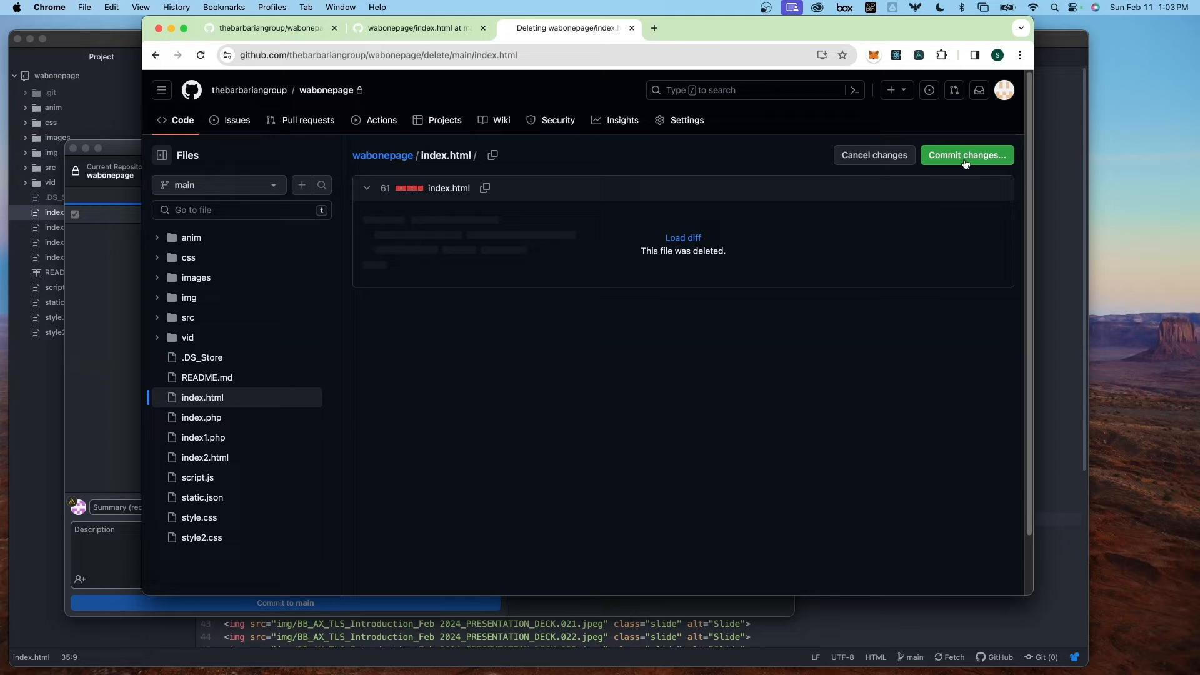
pyautogui.moveTo(128, 79)
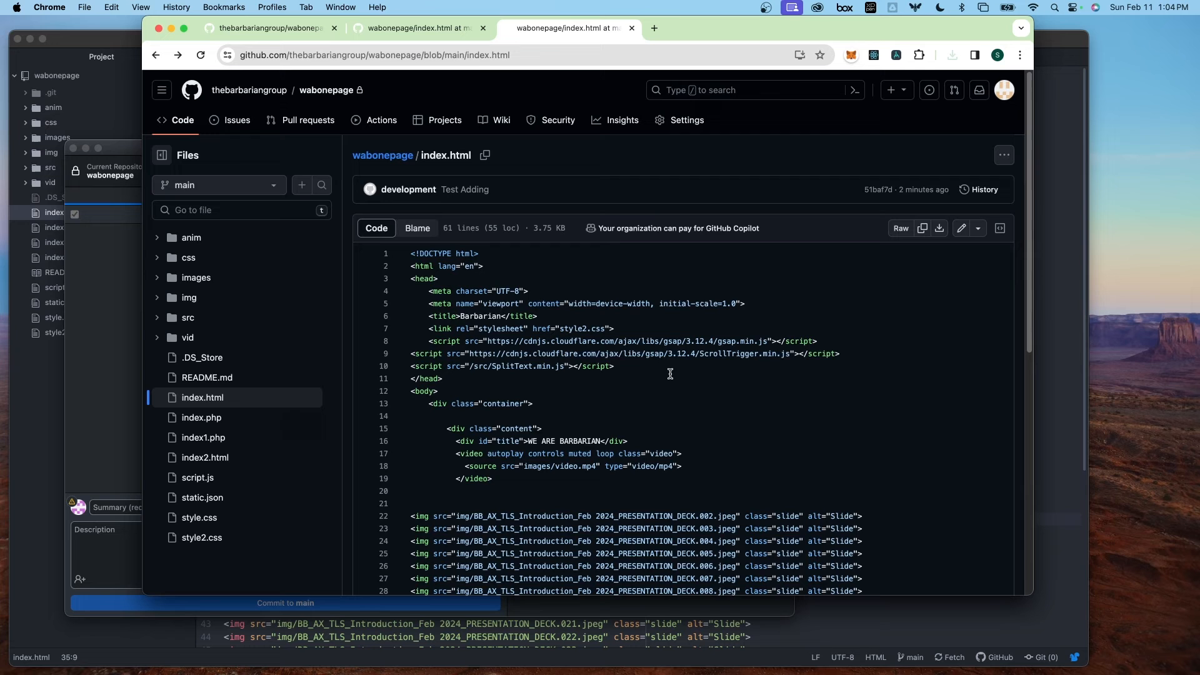
pyautogui.moveTo(959, 228)
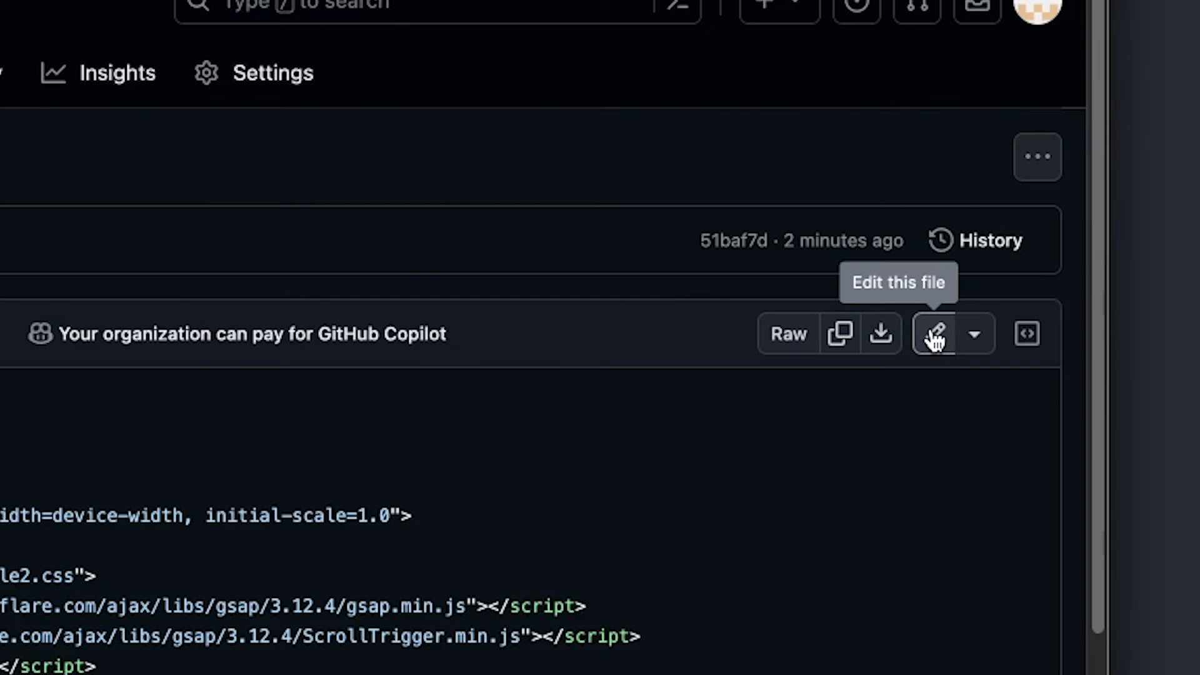
# - Begin editing the line 16 title in GitHub's web editor, then discard the changes
pyautogui.click(935, 333)
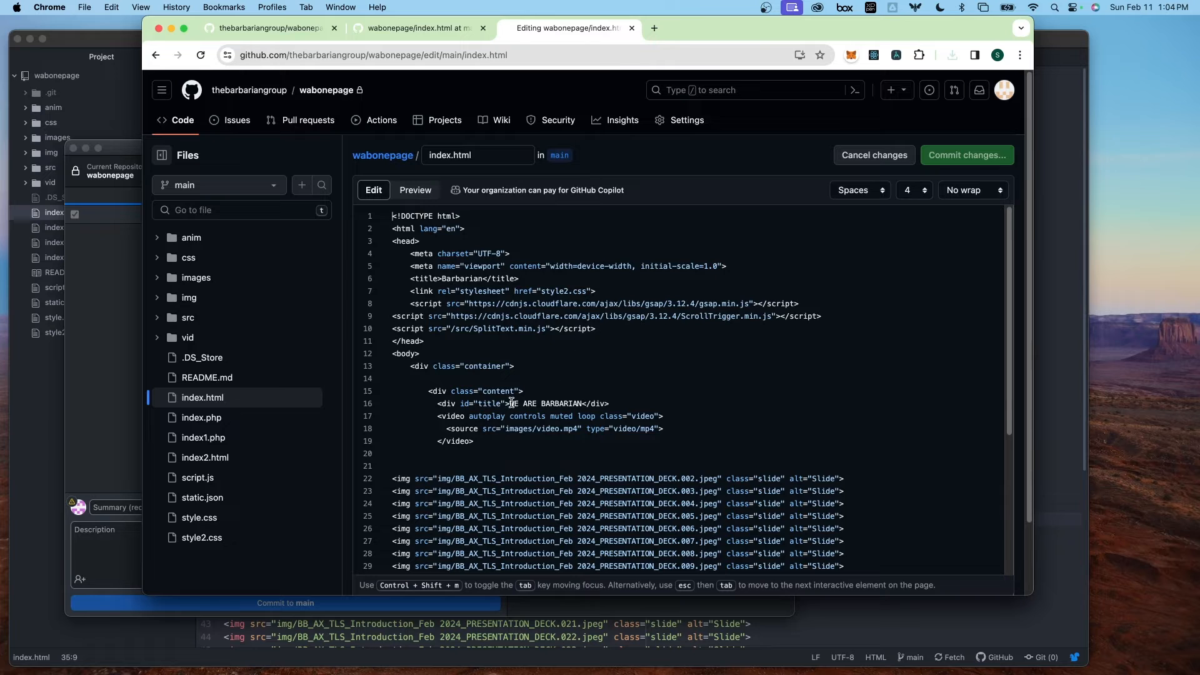
pyautogui.write('I AM')
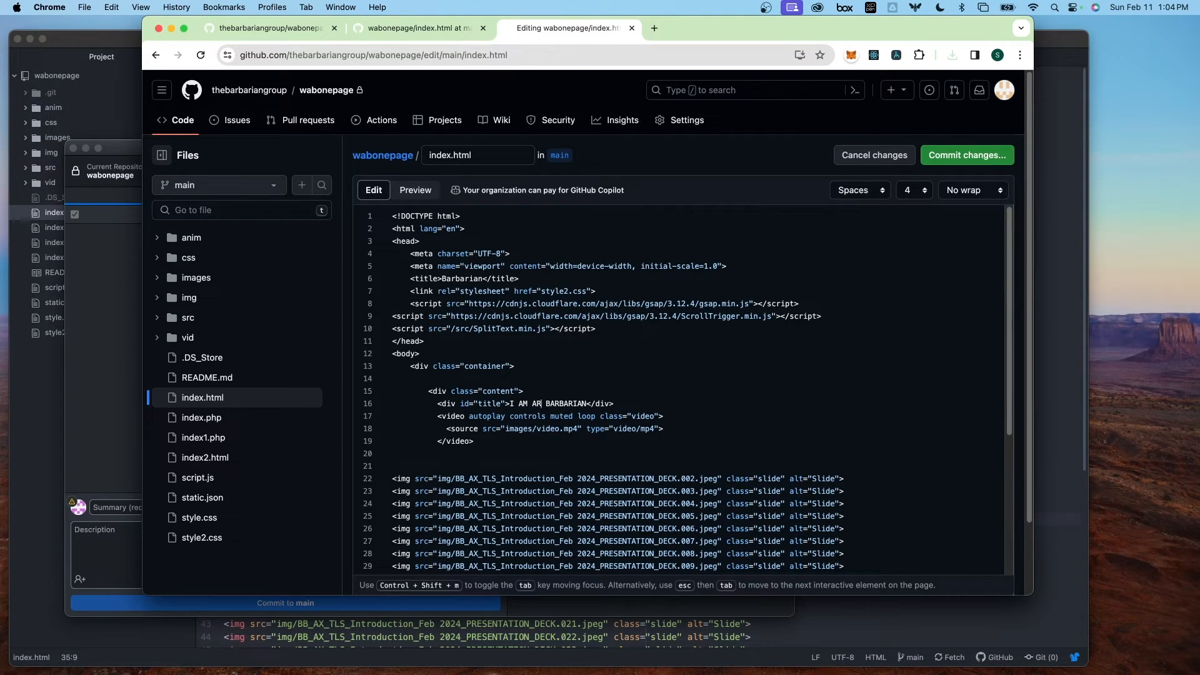
pyautogui.scroll(-3)
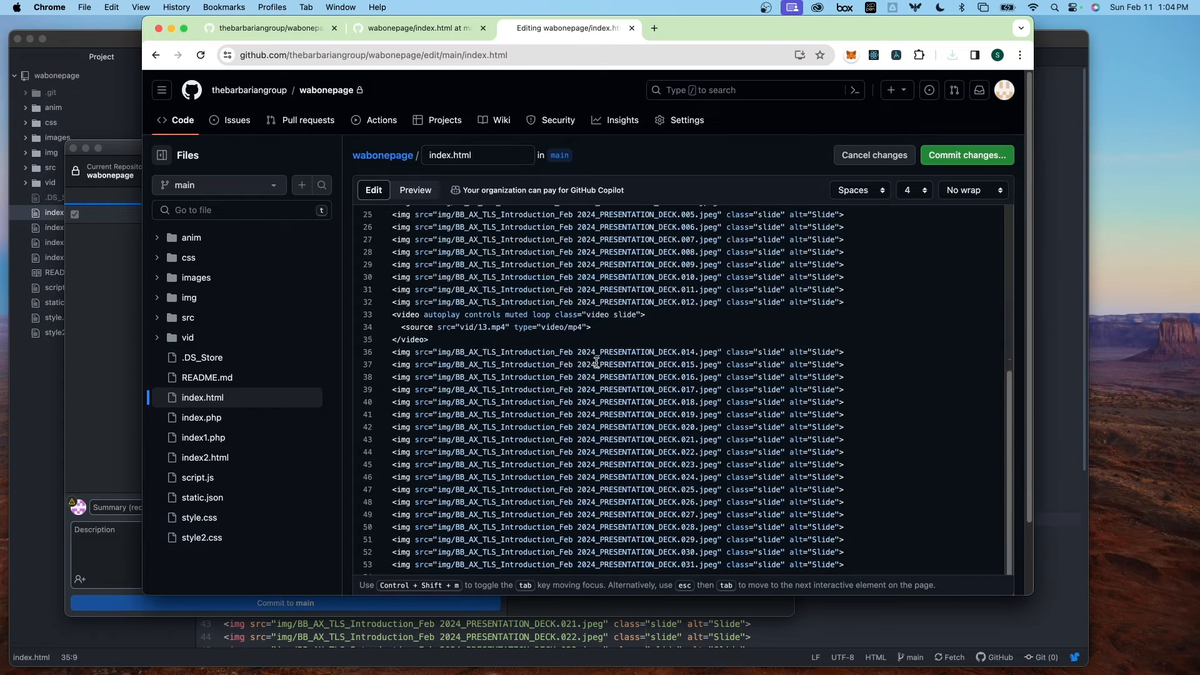
pyautogui.scroll(3)
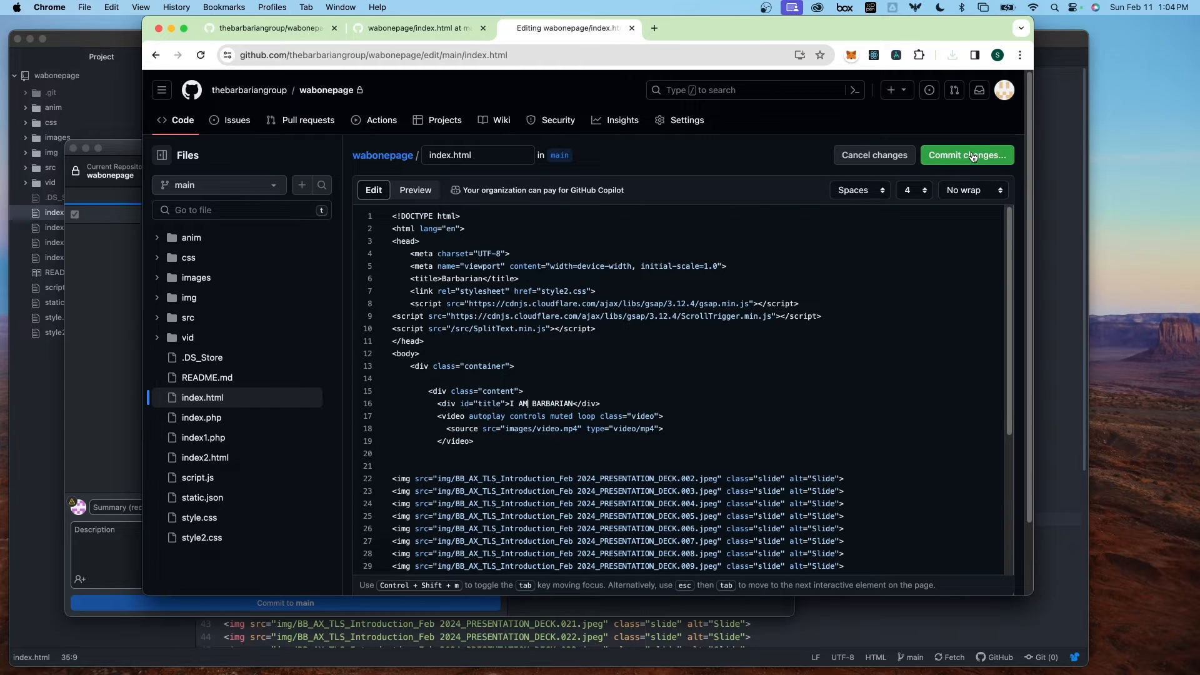
pyautogui.click(158, 55)
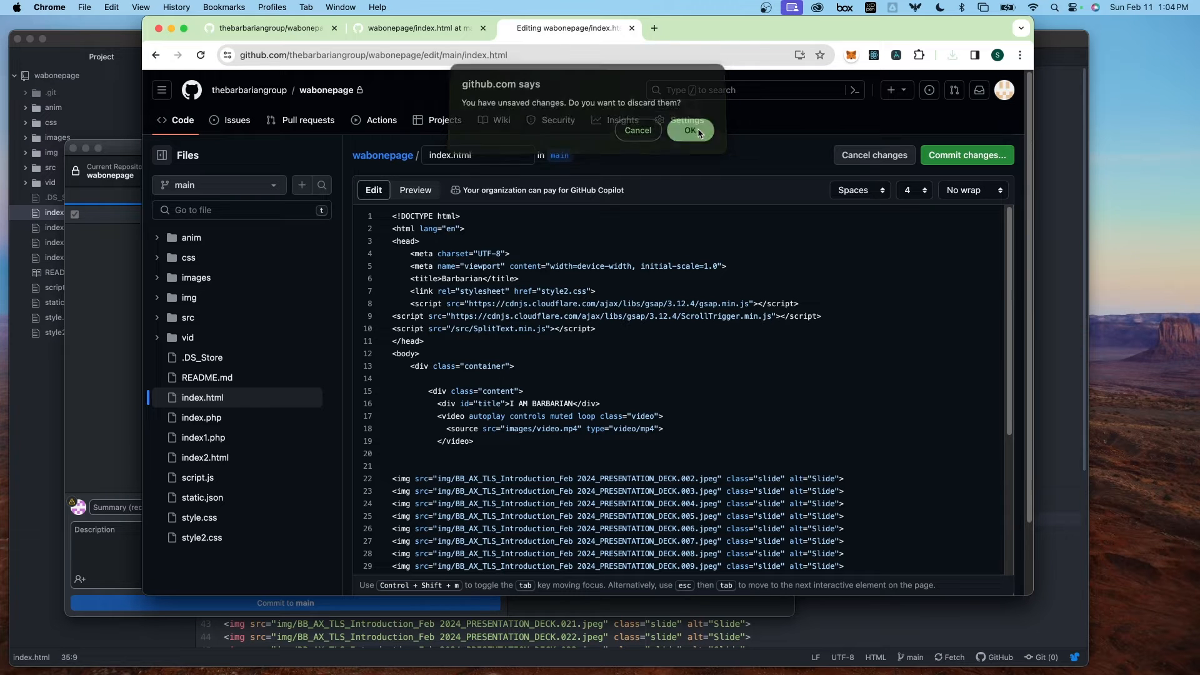
pyautogui.click(689, 130)
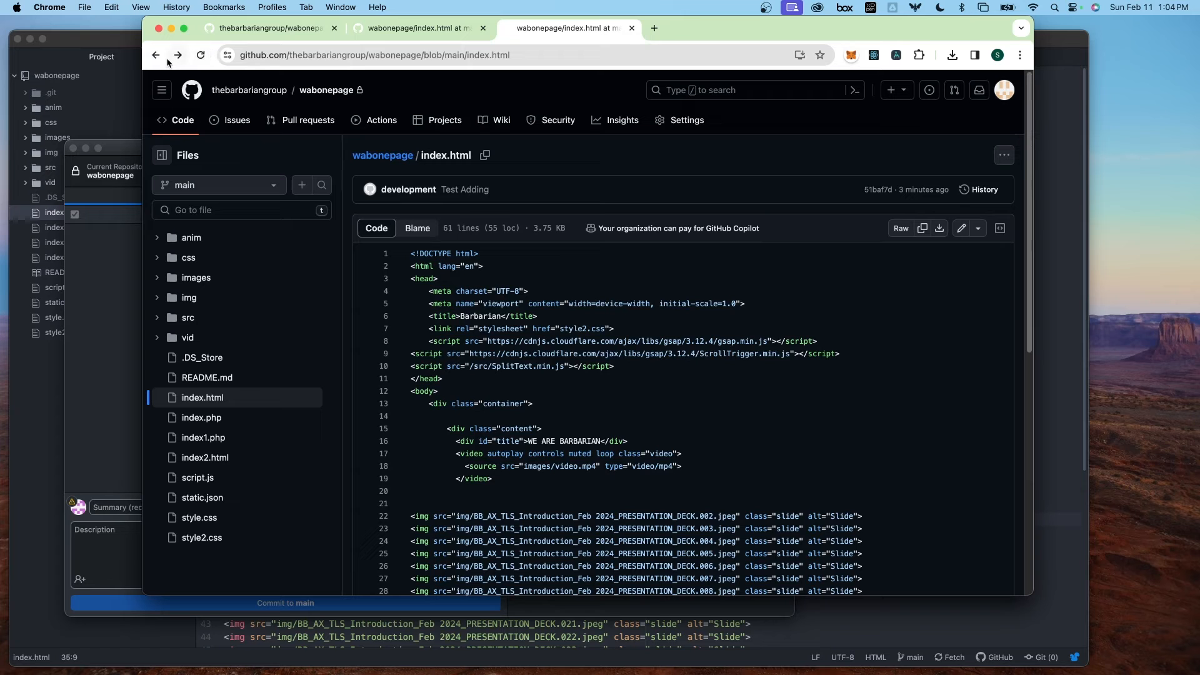
# - Replace the index.html title text with 'I AM BARBARIAN' in Atom
pyautogui.click(156, 55)
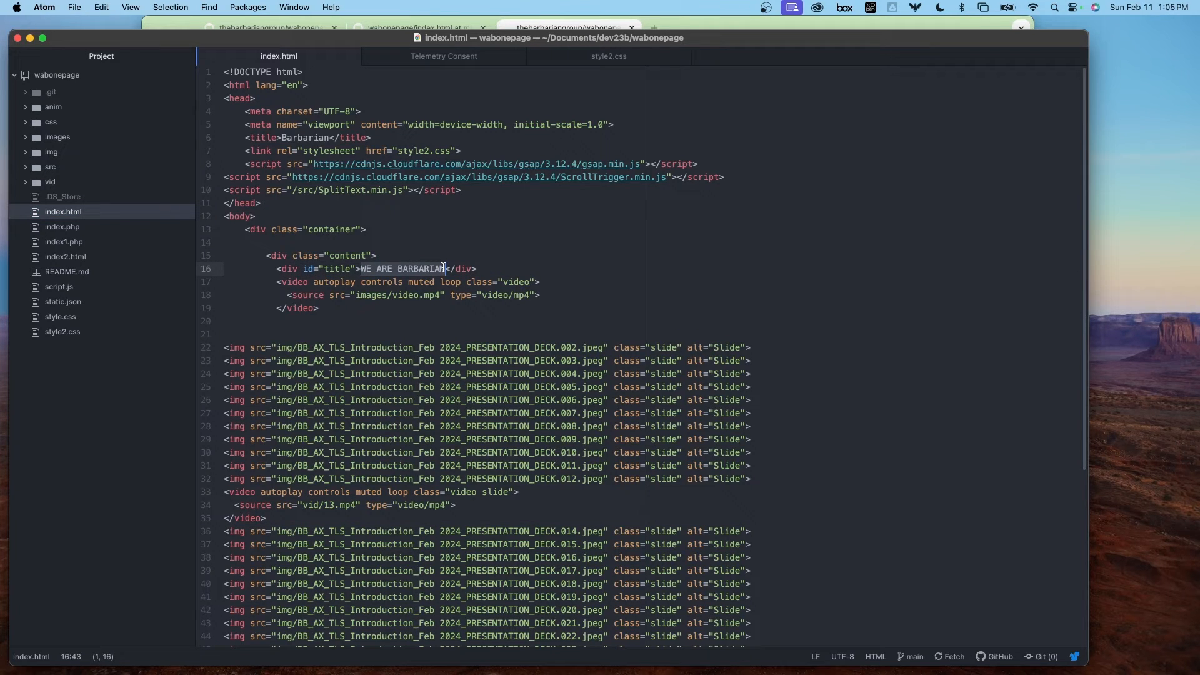
pyautogui.write('I AM B')
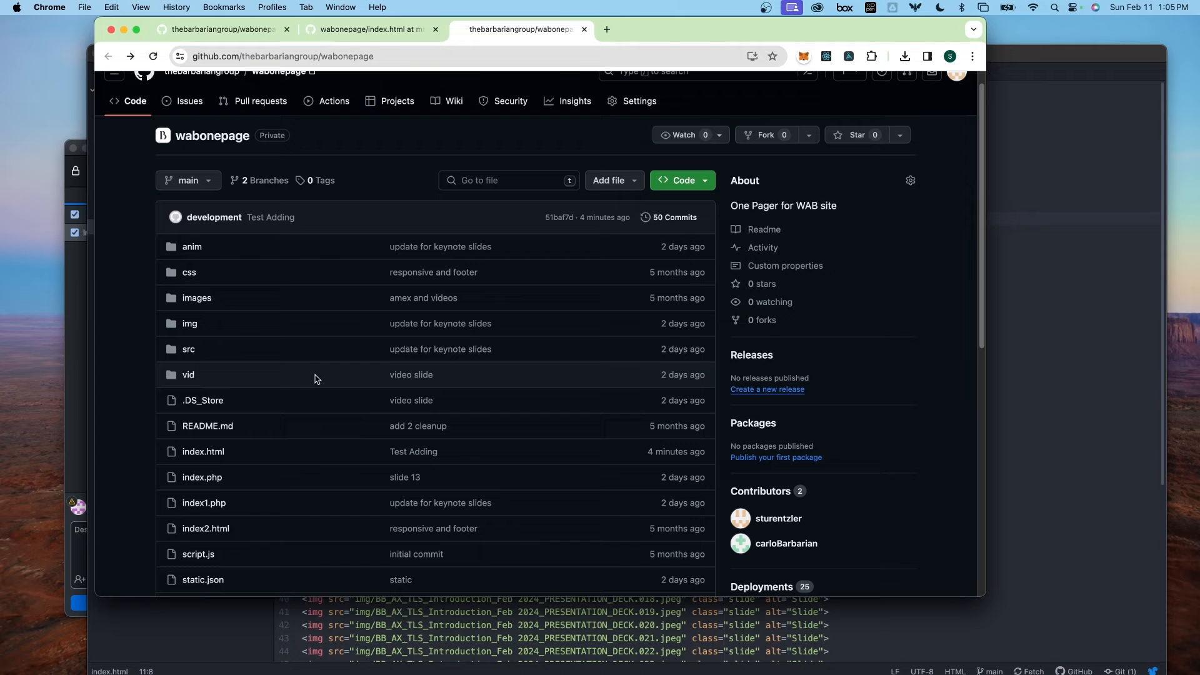
pyautogui.moveTo(479, 447)
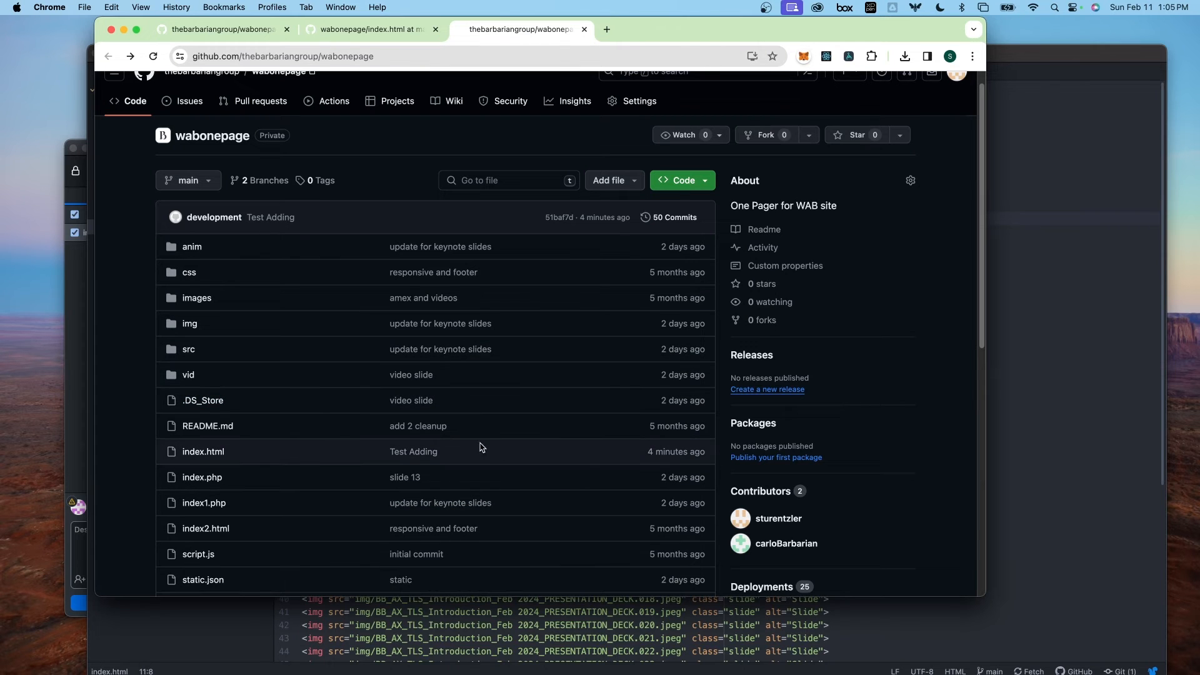
pyautogui.moveTo(344, 481)
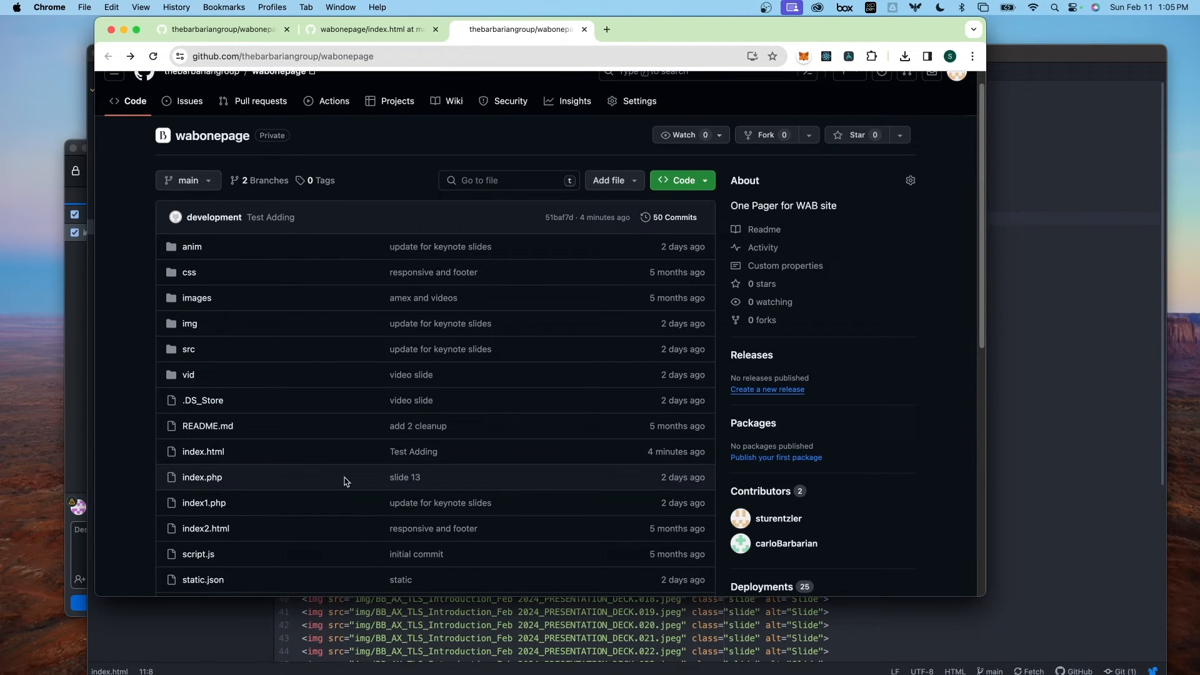
pyautogui.moveTo(202, 451)
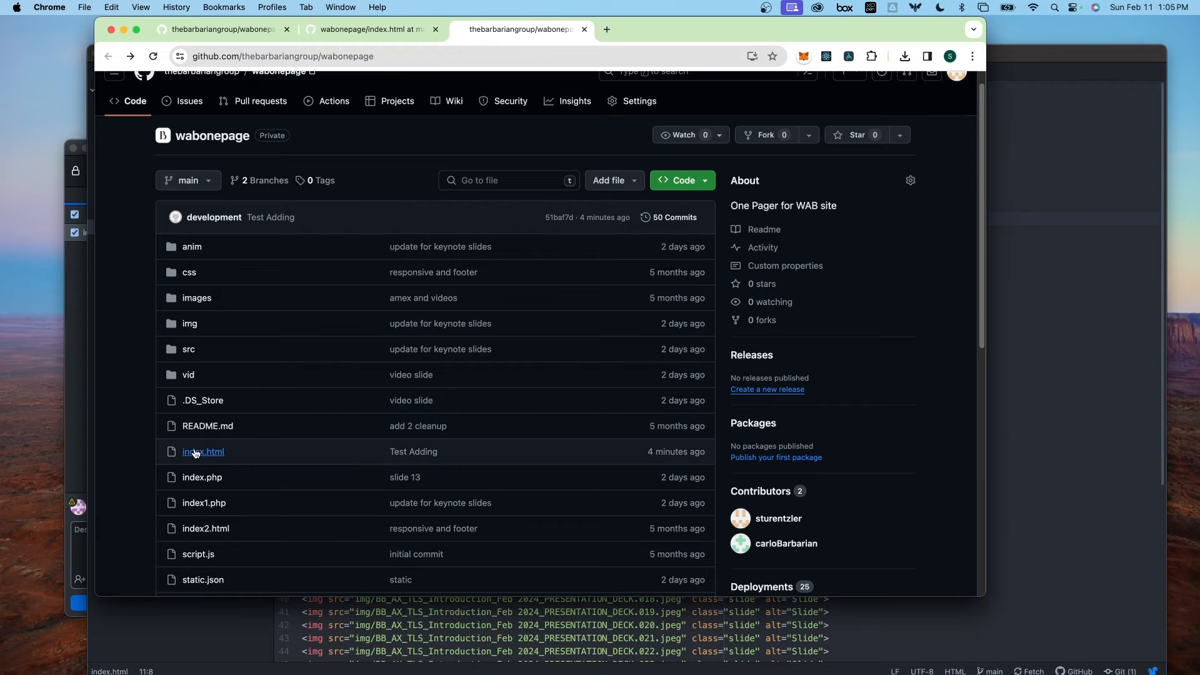
# - Upload the edited index.html to wabonepage through Add file > Upload files
pyautogui.click(203, 451)
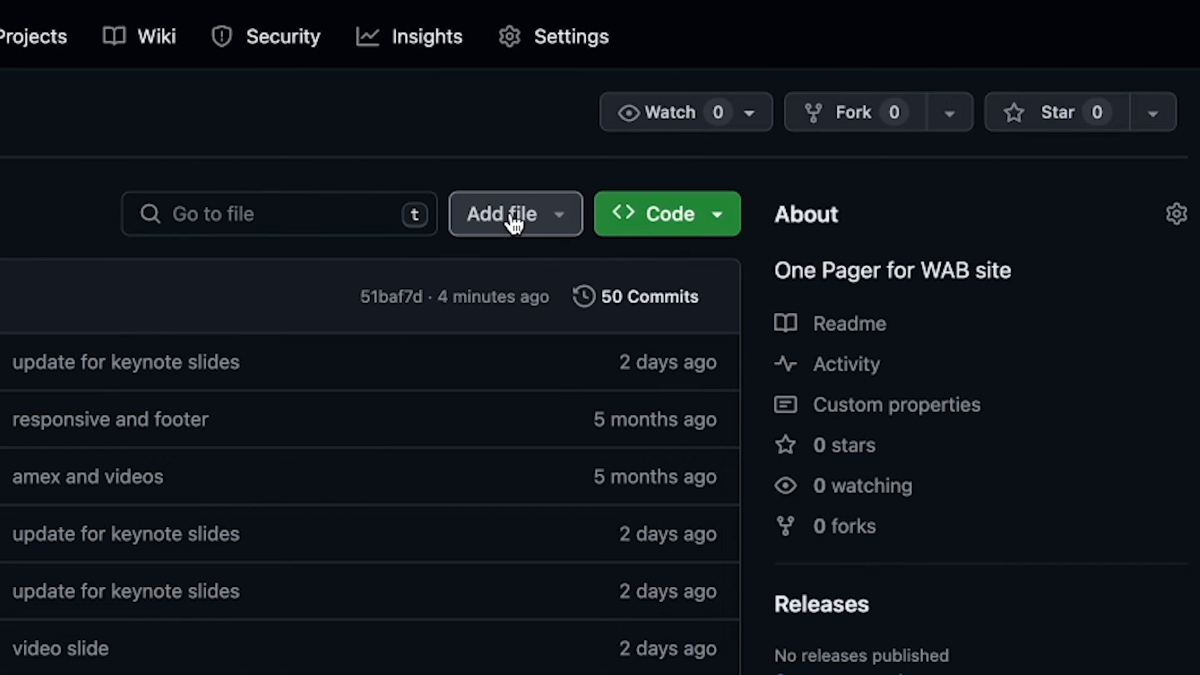
pyautogui.click(515, 214)
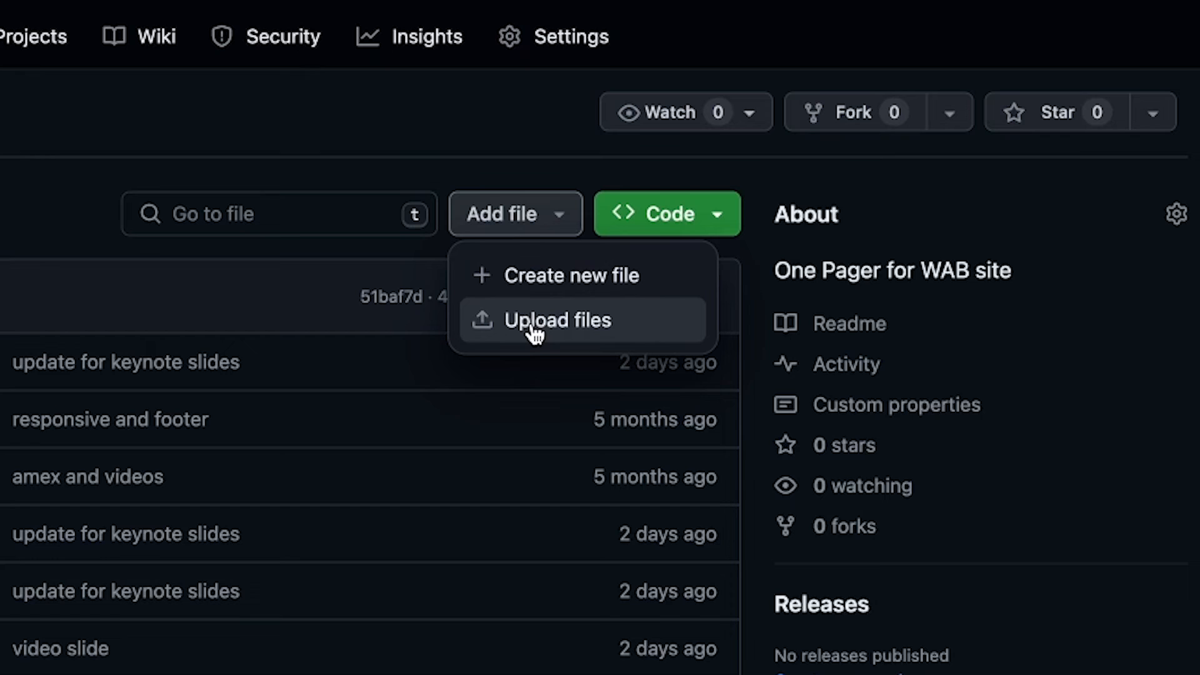
pyautogui.click(557, 320)
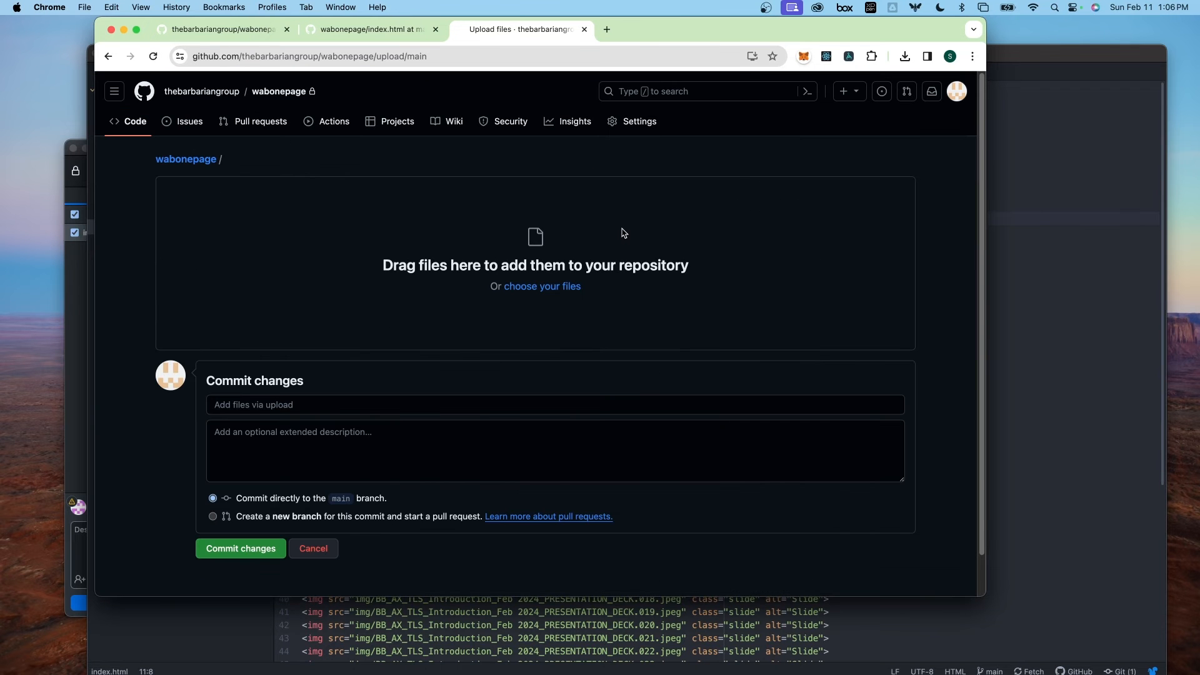
pyautogui.moveTo(62, 279)
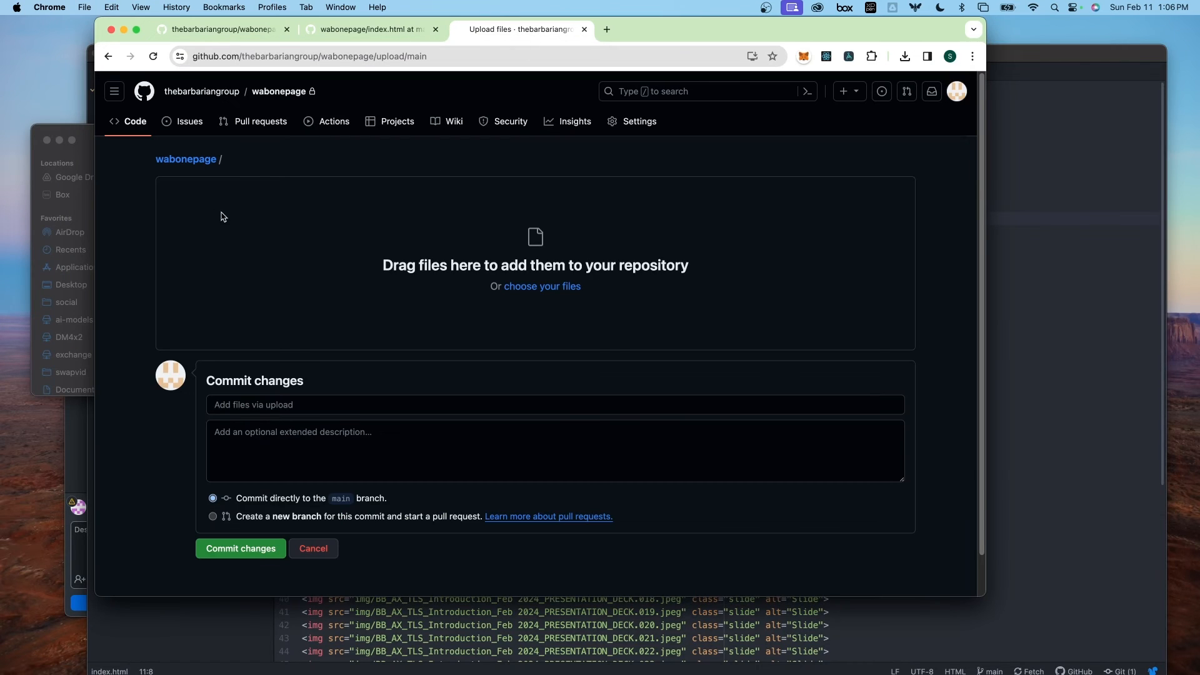
pyautogui.click(541, 286)
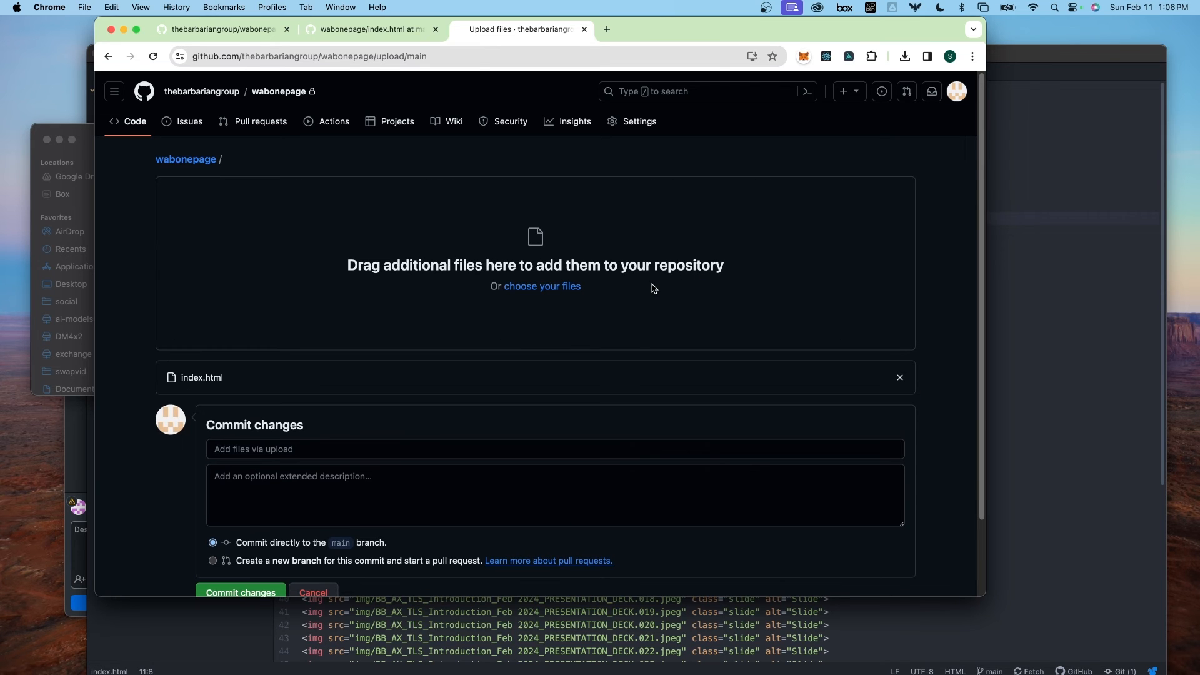
# - Commit the uploaded index.html to main with the message 'I AM CHANGE'
pyautogui.click(395, 449)
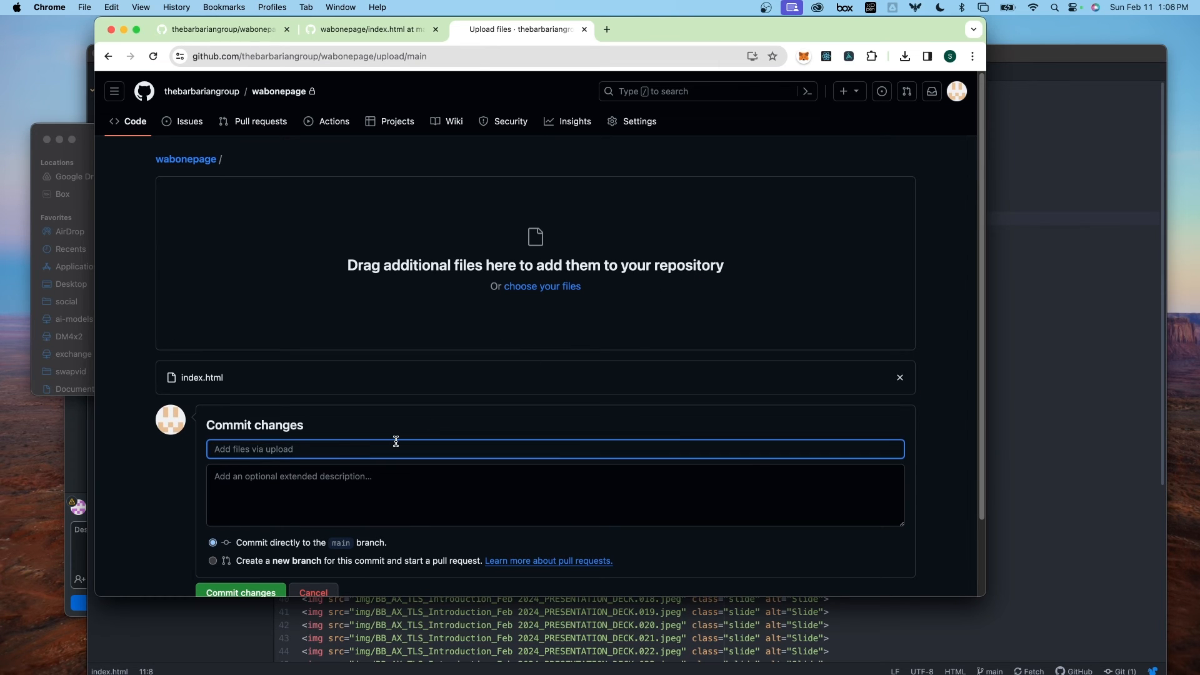
pyautogui.write('I AM')
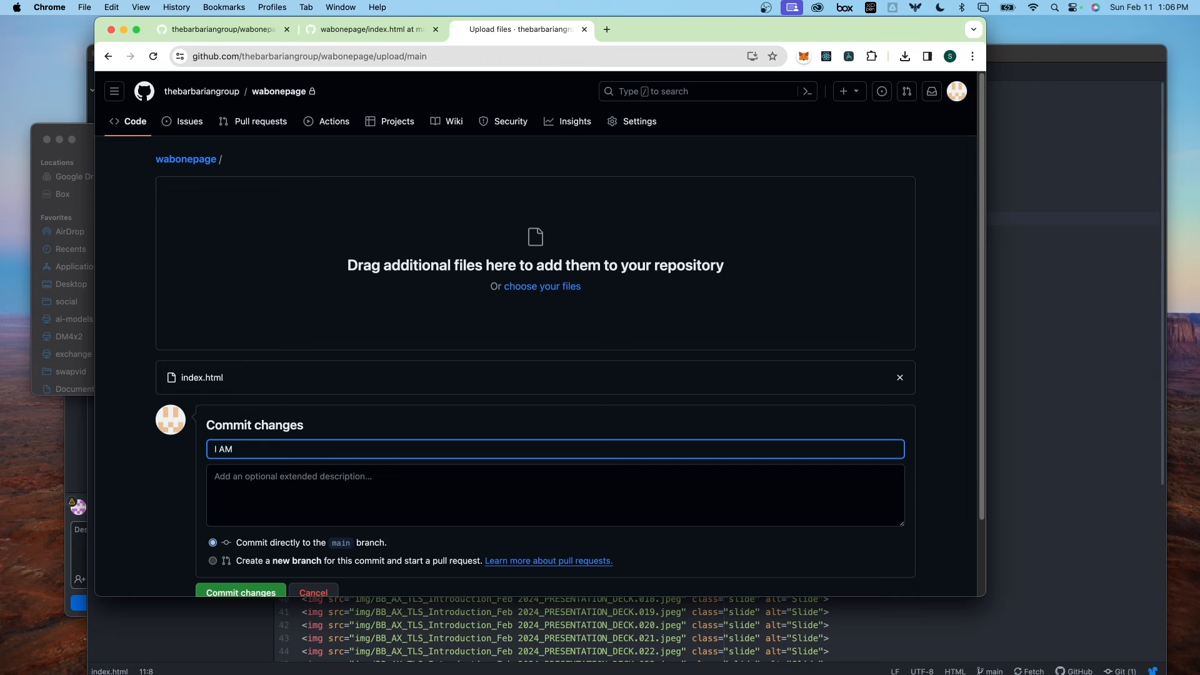
pyautogui.write('C')
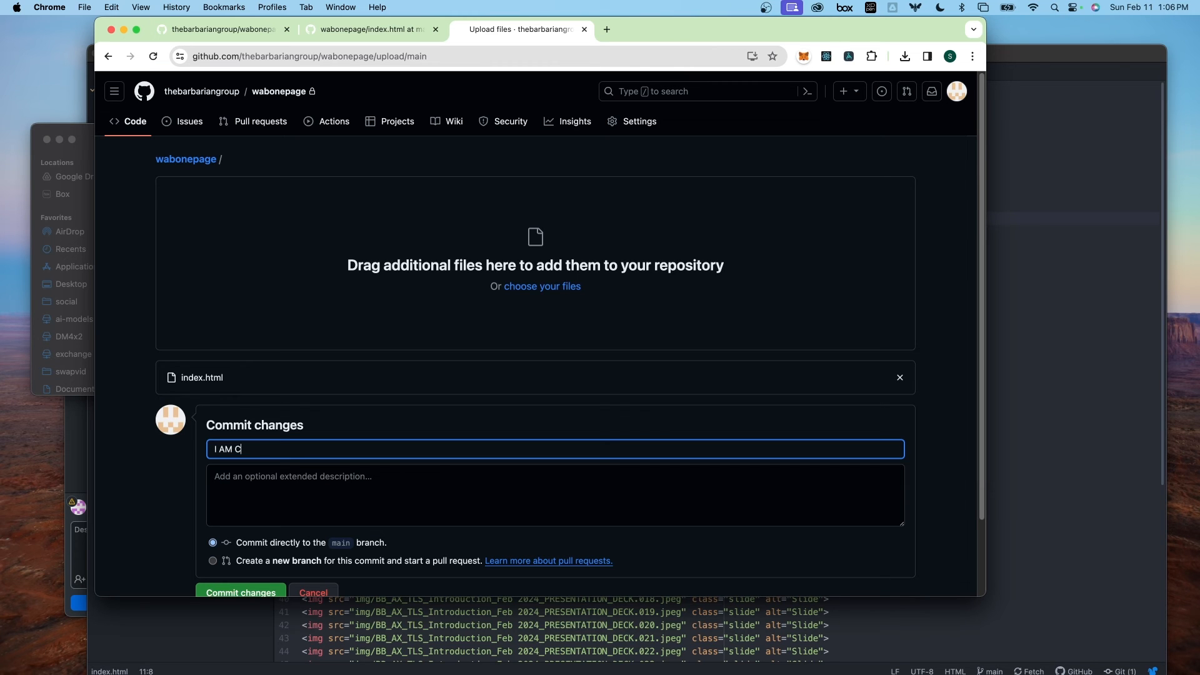
pyautogui.write('HANGE')
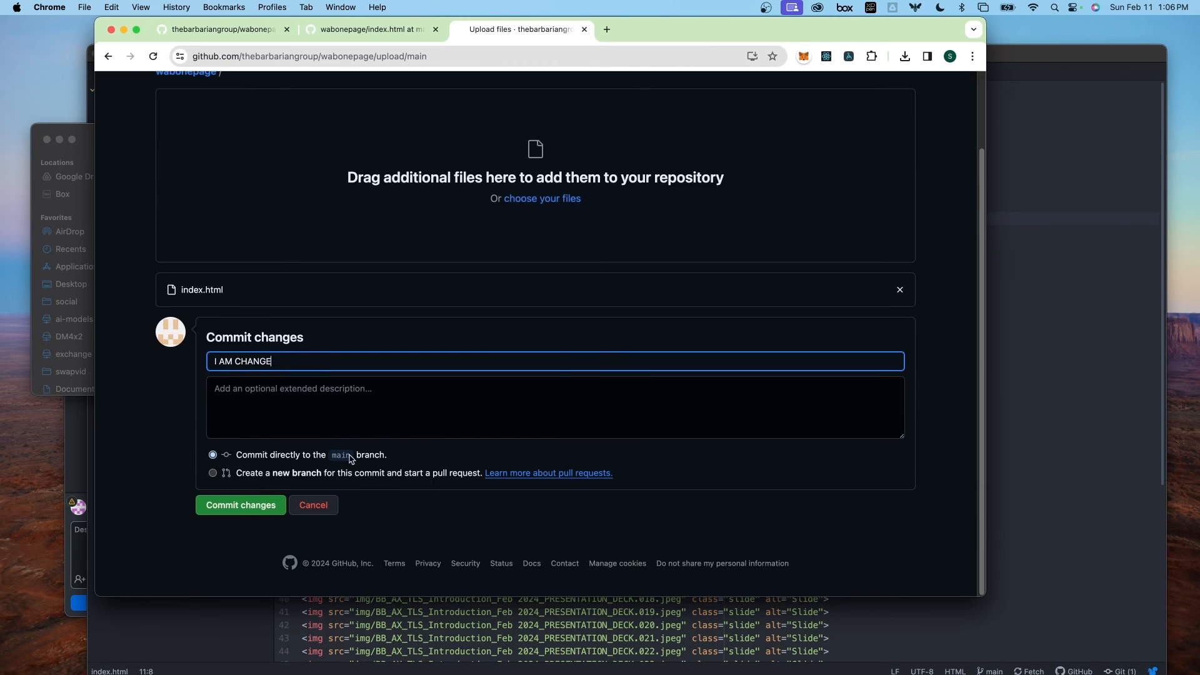
pyautogui.click(240, 504)
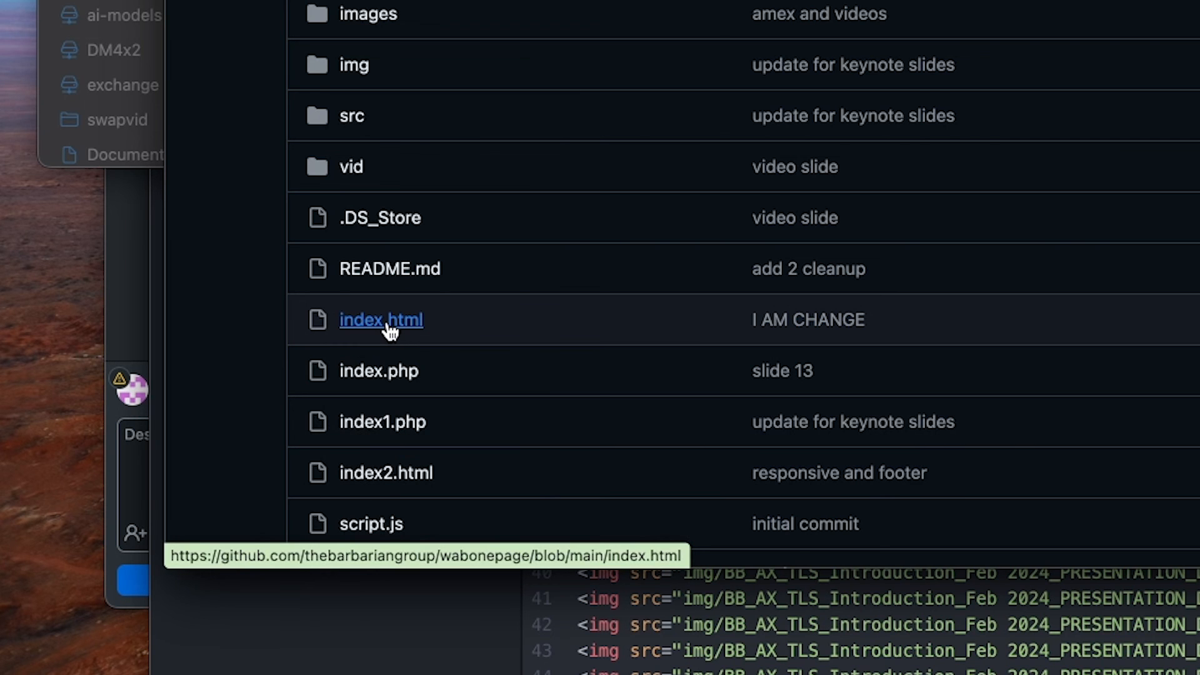
# - Open index.html on GitHub and highlight its 'I AM BARBARIAN' title
pyautogui.click(381, 319)
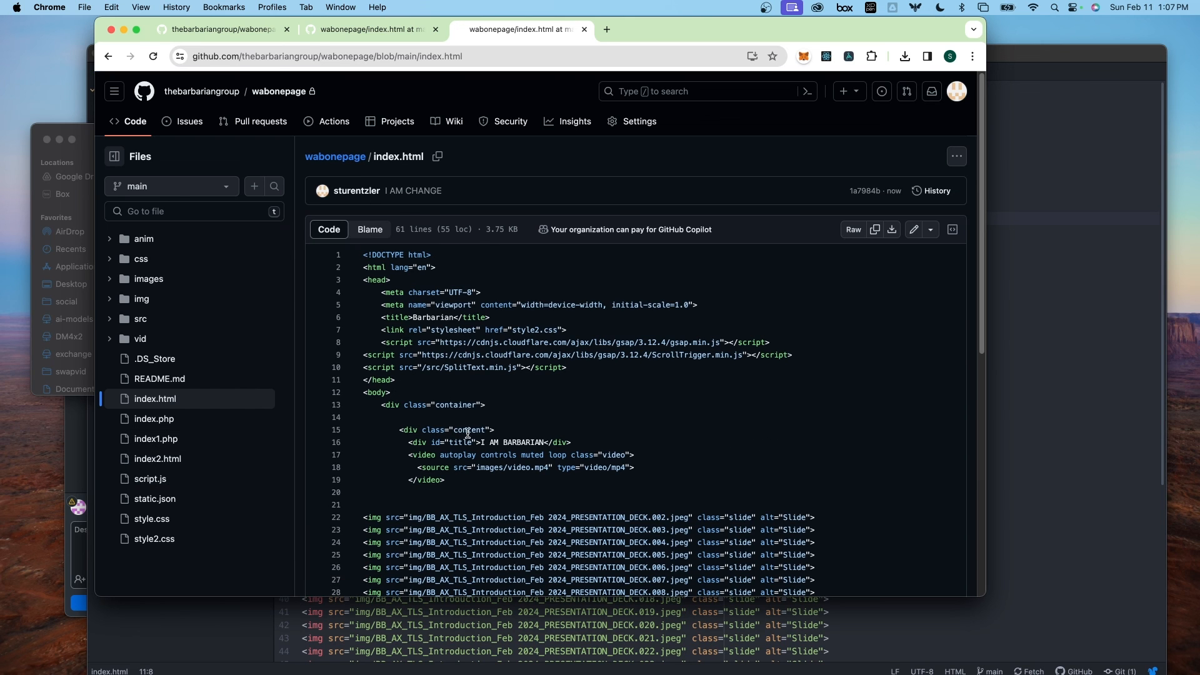
pyautogui.doubleClick(513, 443)
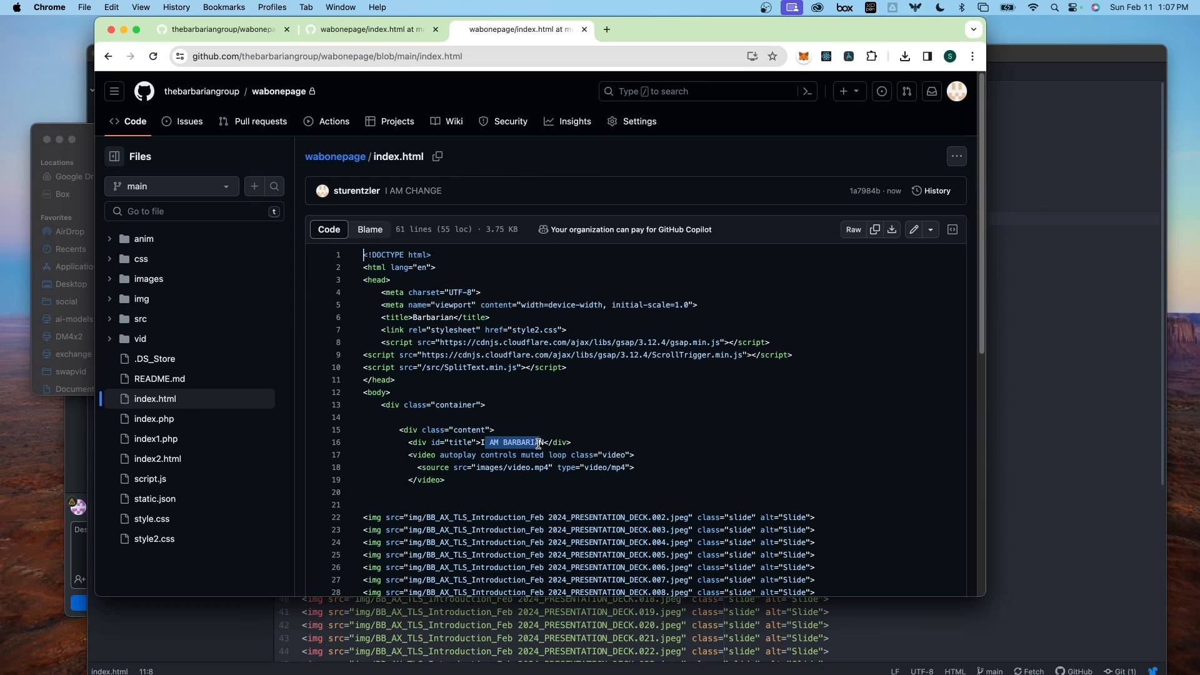